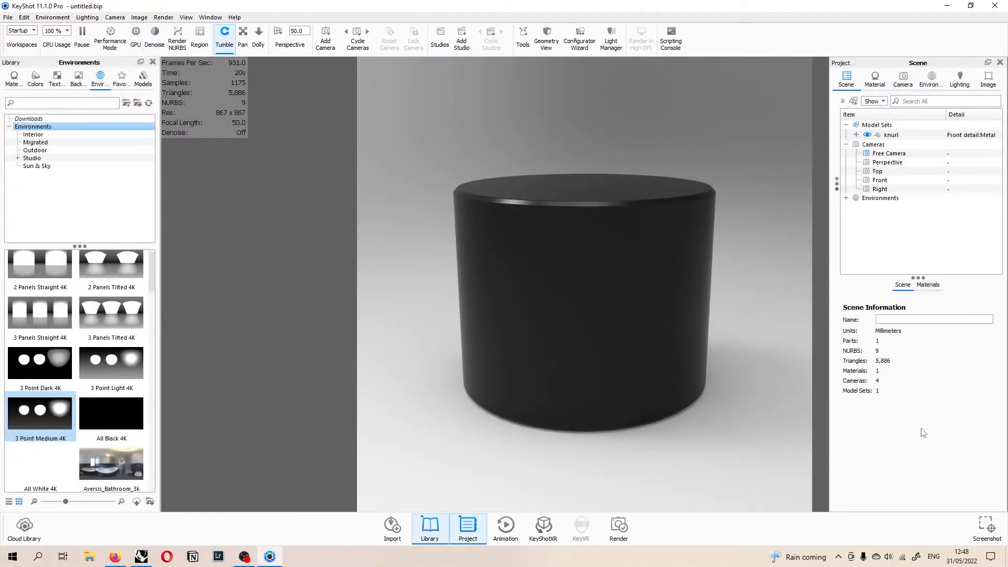
mouse_move(689, 202)
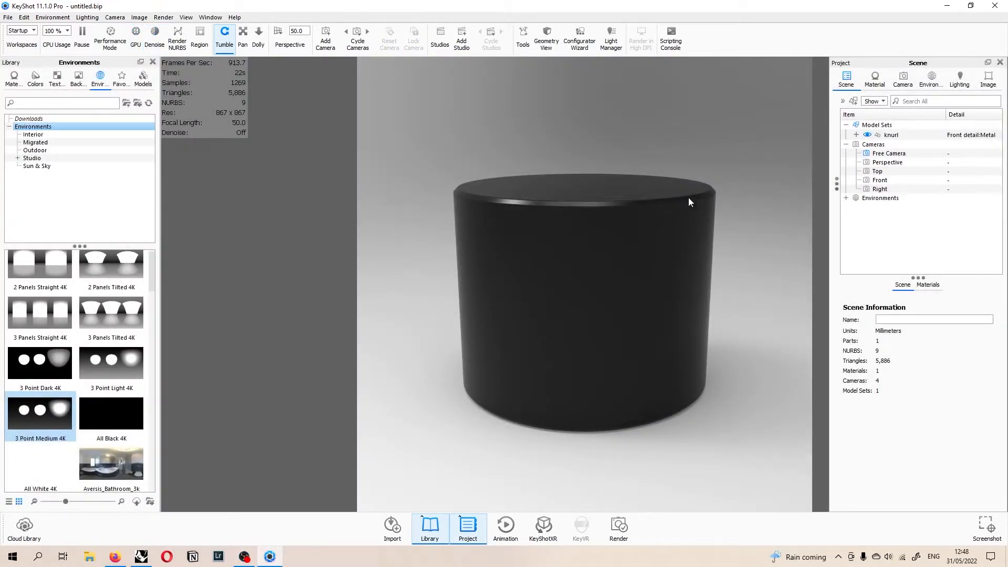
Pull the camera back so the whole dark cylinder sits centred in the viewport
left_click_drag(688, 202, 752, 202)
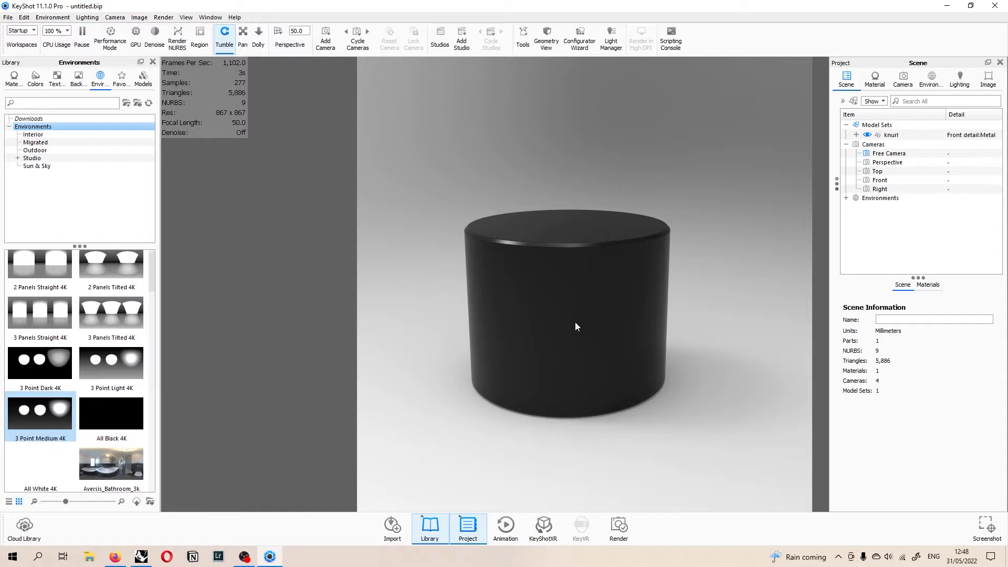
mouse_move(569, 352)
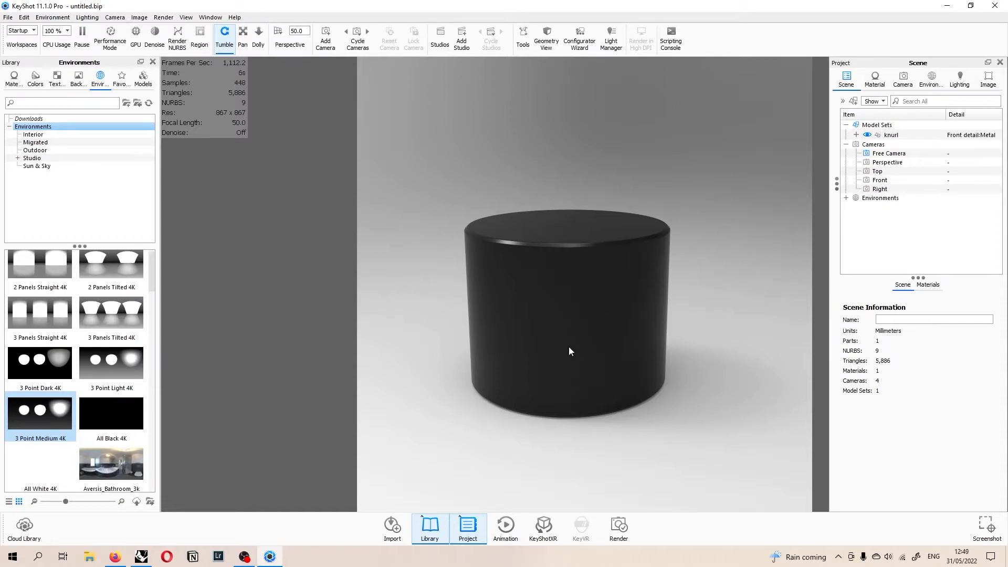
Split the cylinder's surfaces at a 10° splitting angle so the top face and side become separate parts
right_click(569, 351)
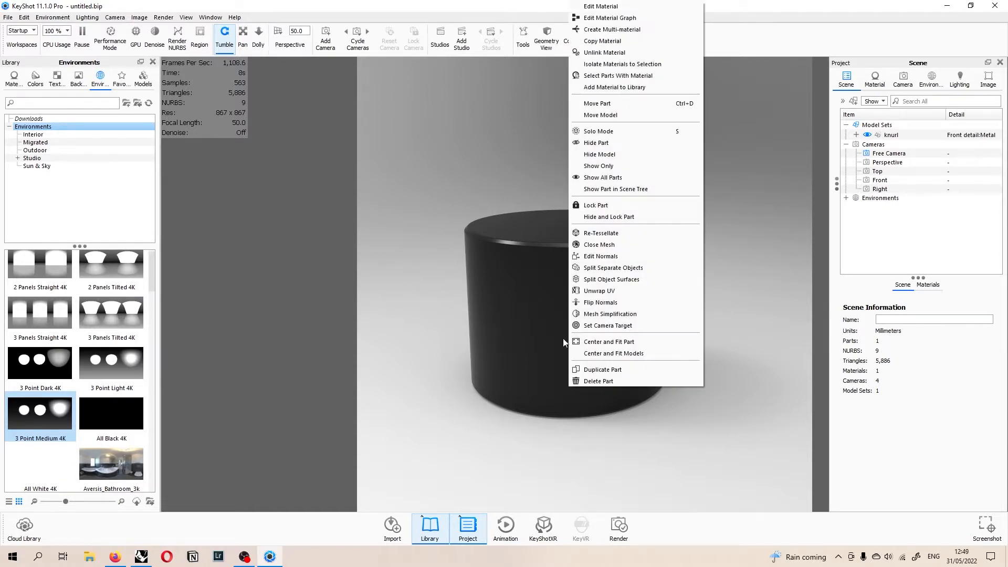
left_click(612, 278)
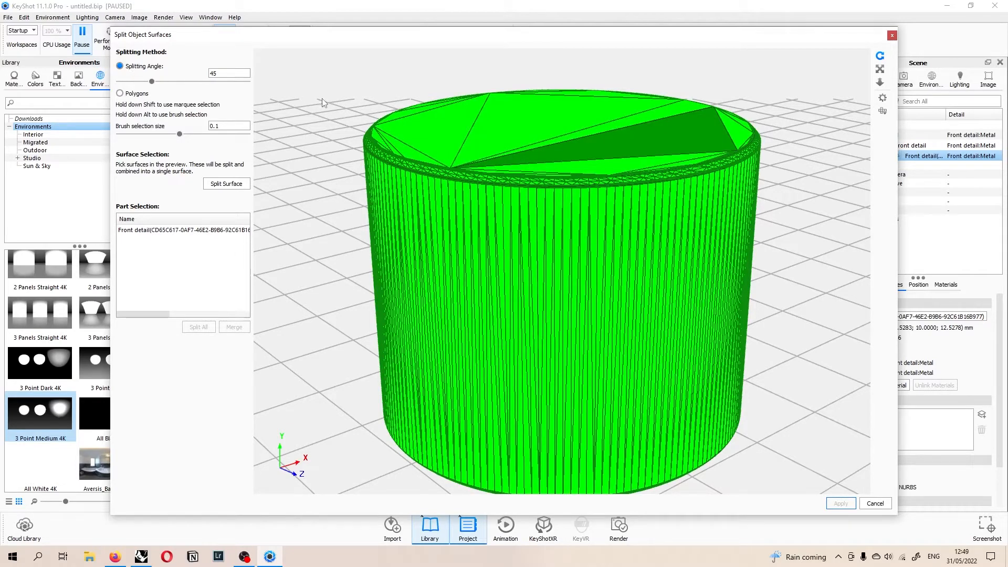
left_click(229, 73)
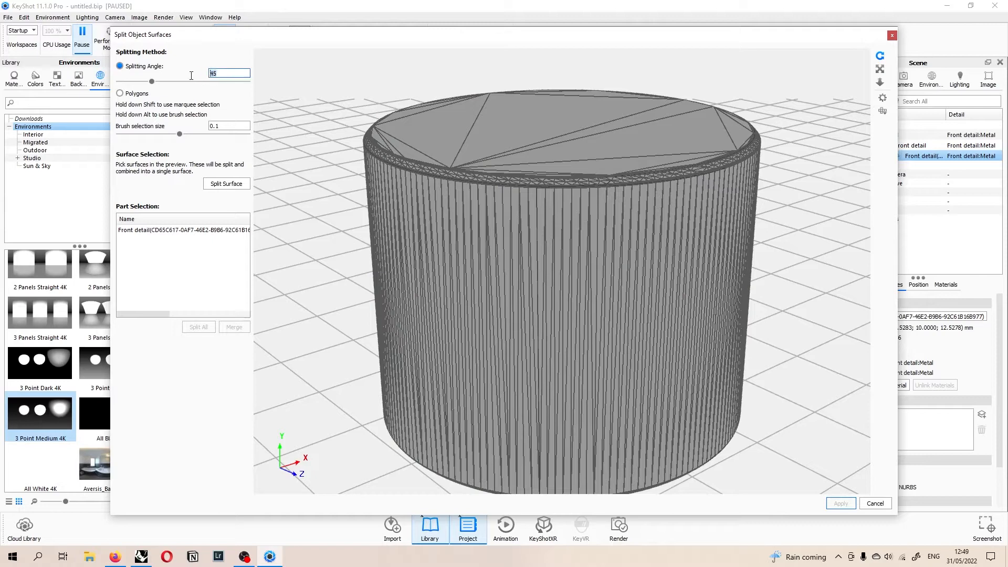
type("10")
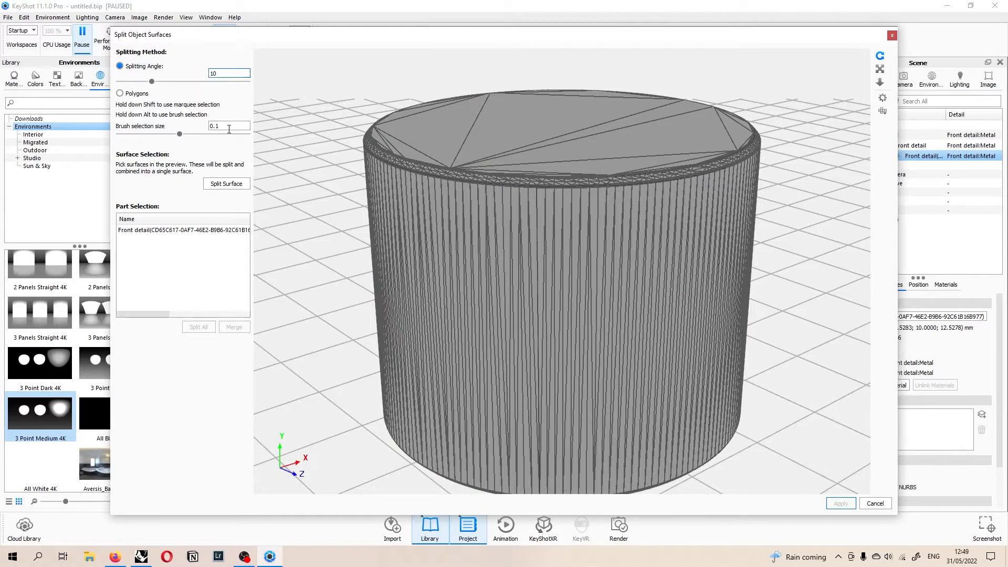
left_click(488, 136)
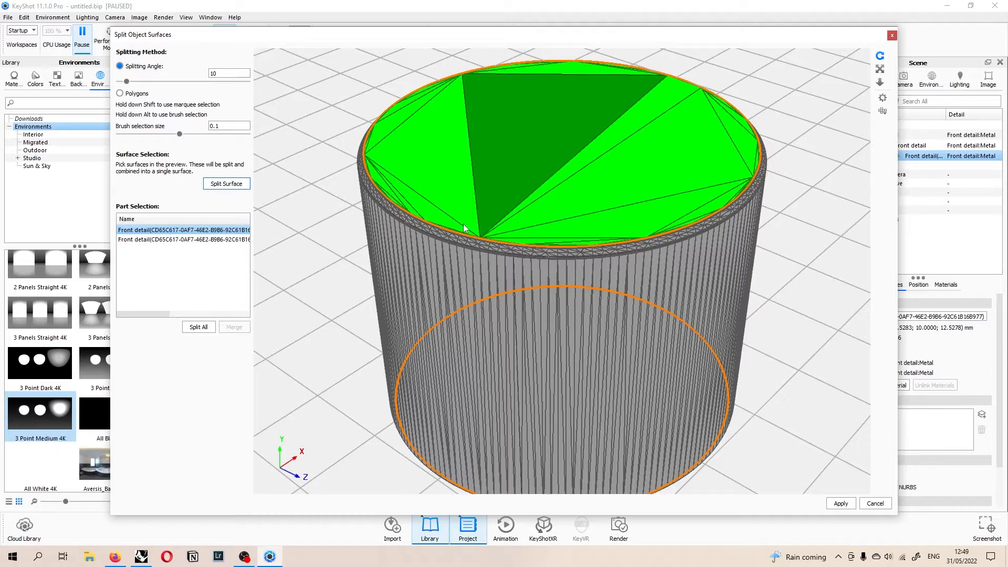
left_click(874, 503)
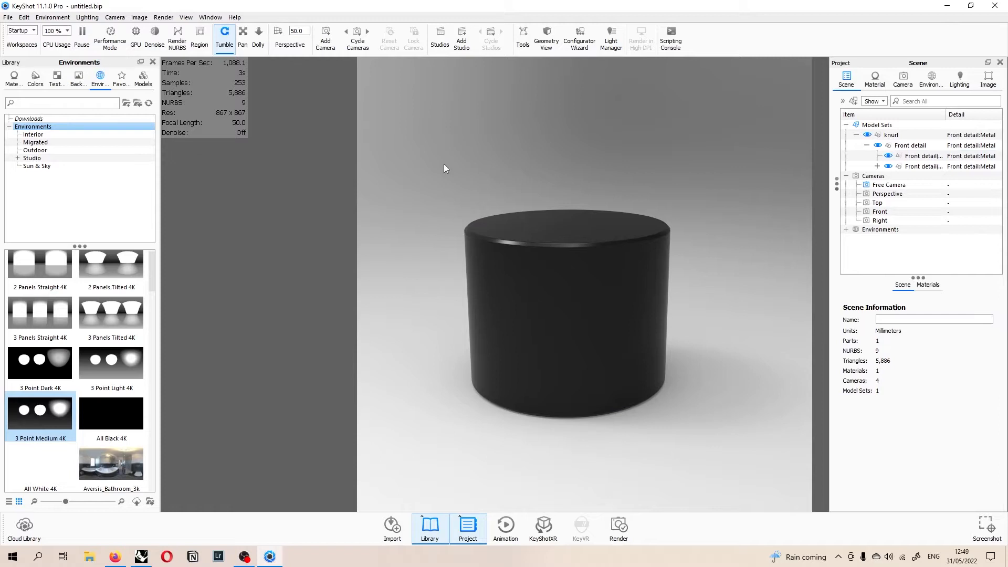
Make the cylinder a measured aluminium metal with roughness raised to about 0.09
left_click(874, 76)
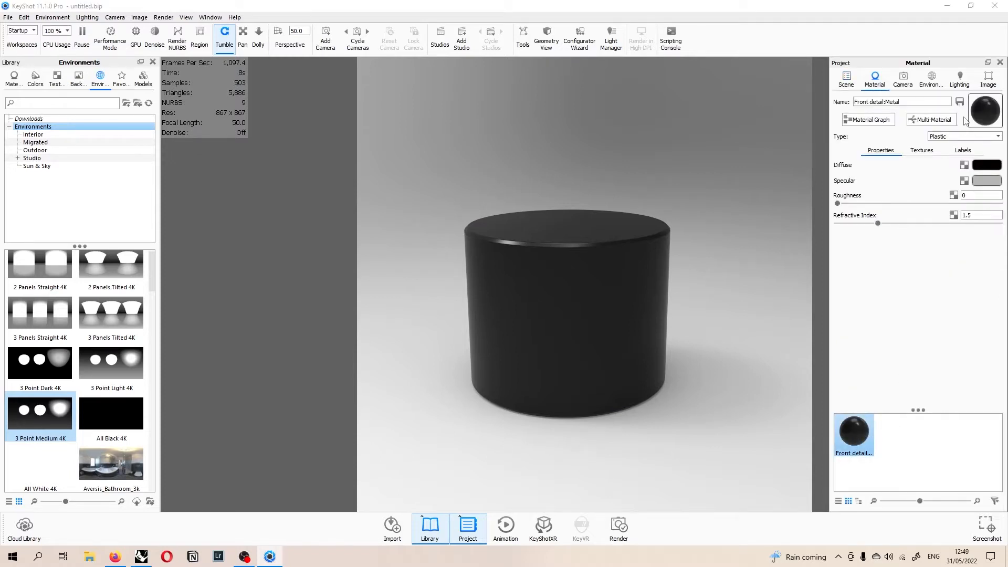
left_click(964, 135)
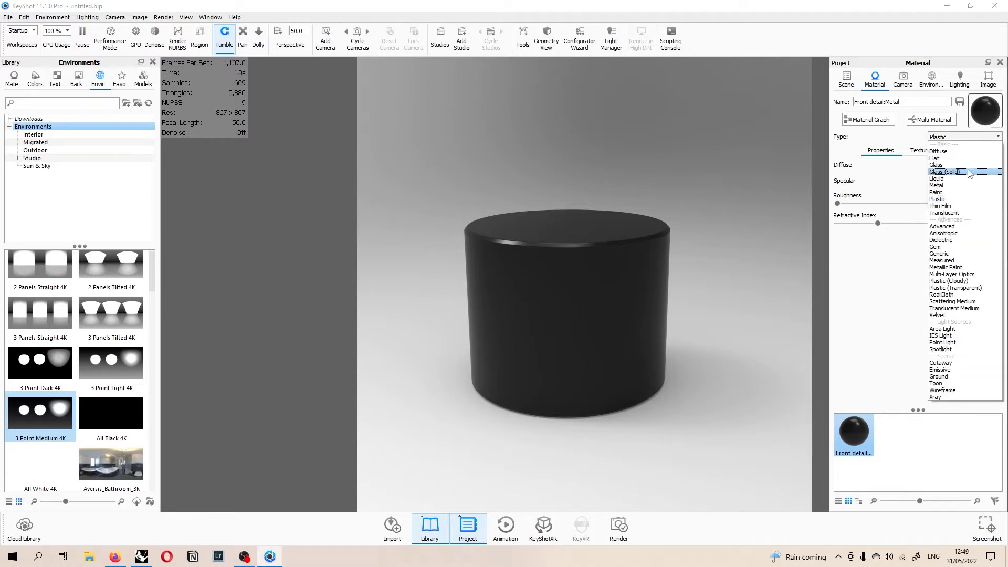
left_click(935, 185)
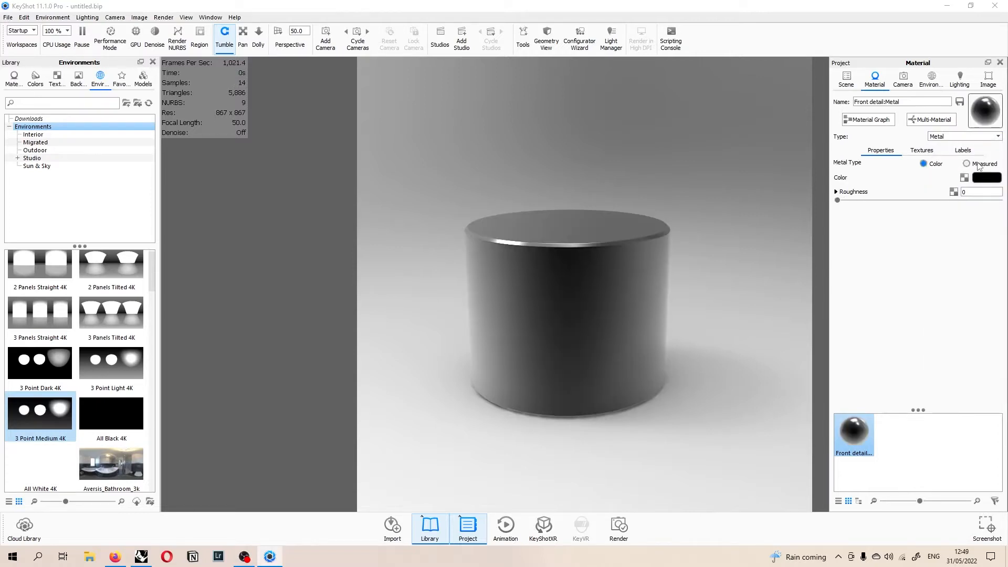
left_click(967, 164)
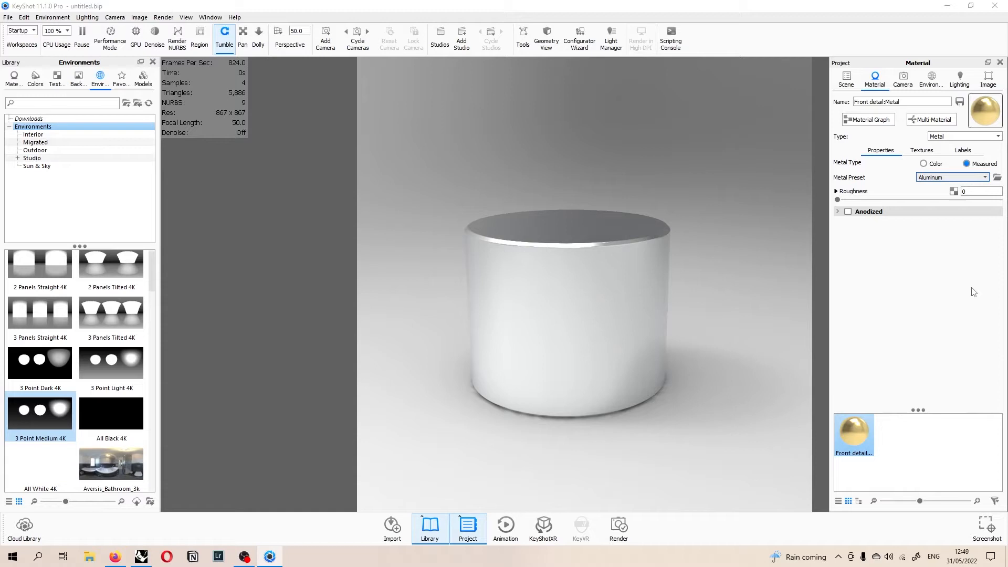
left_click_drag(837, 199, 886, 199)
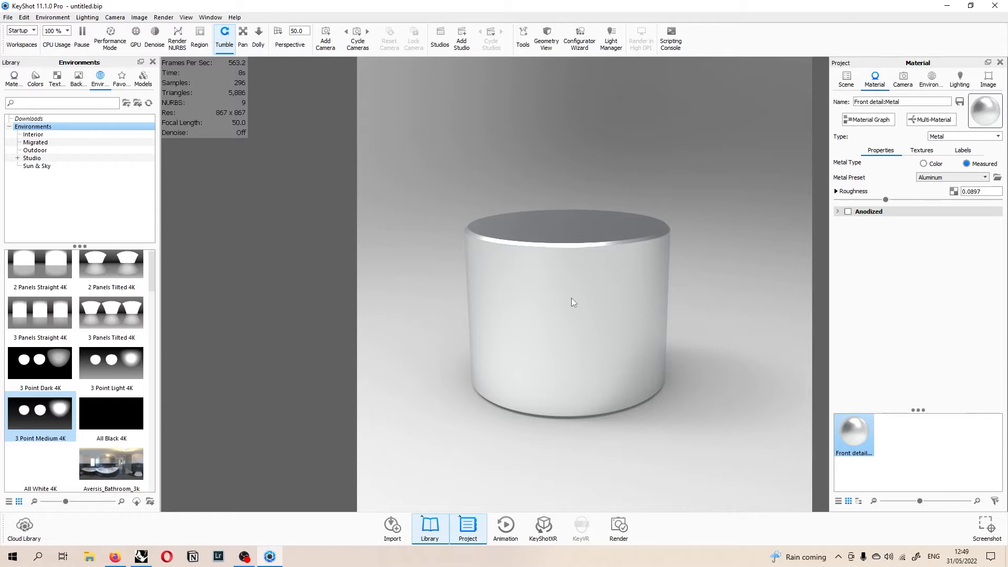
mouse_move(648, 308)
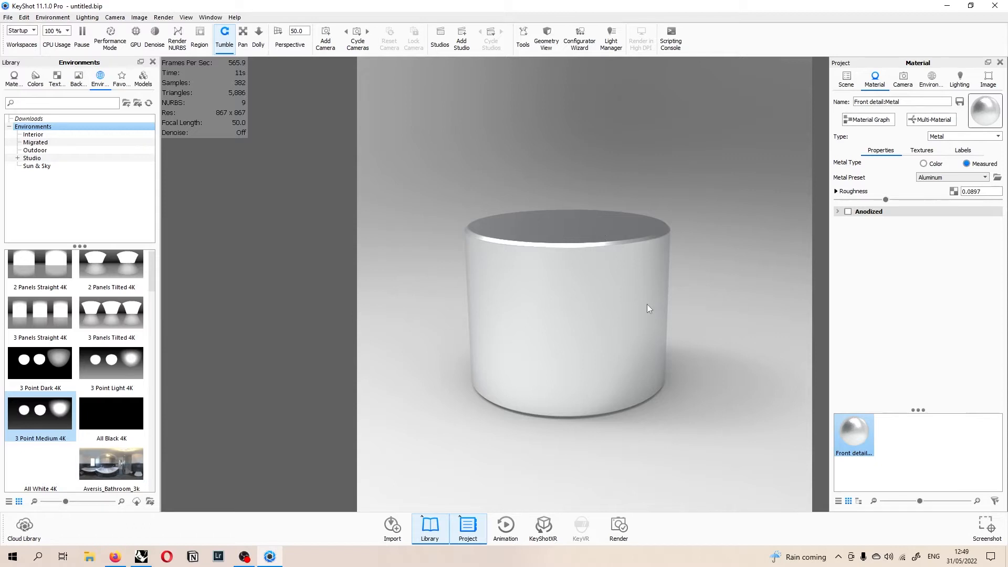
mouse_move(717, 330)
type("top")
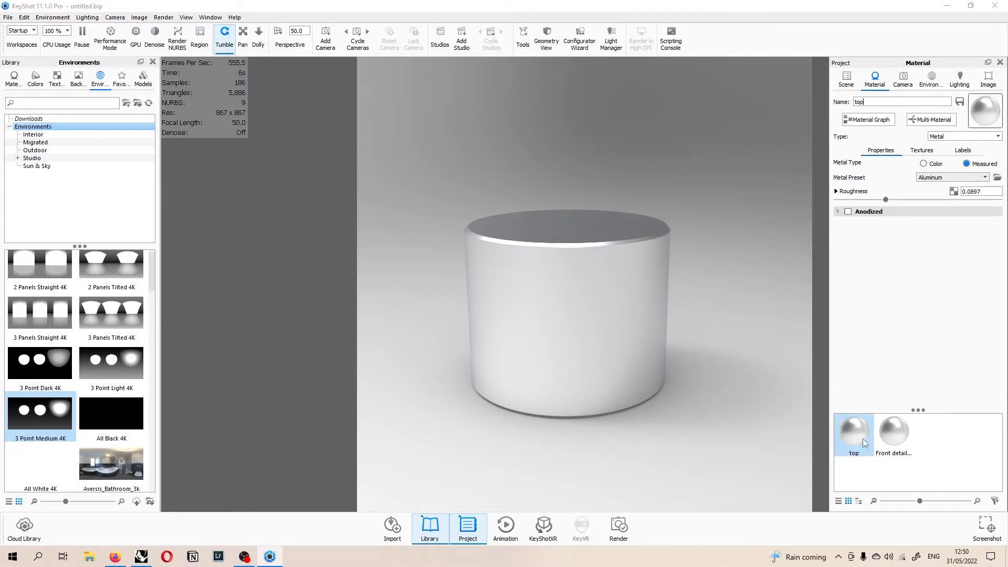
Rename the second part's material to 'side' and bring up its material graph
left_click(852, 434)
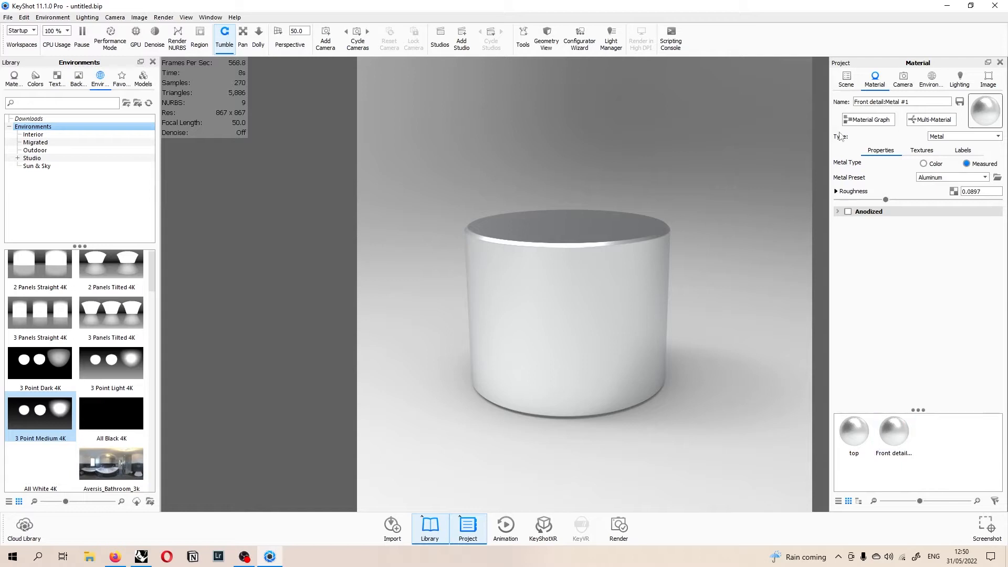
type("side")
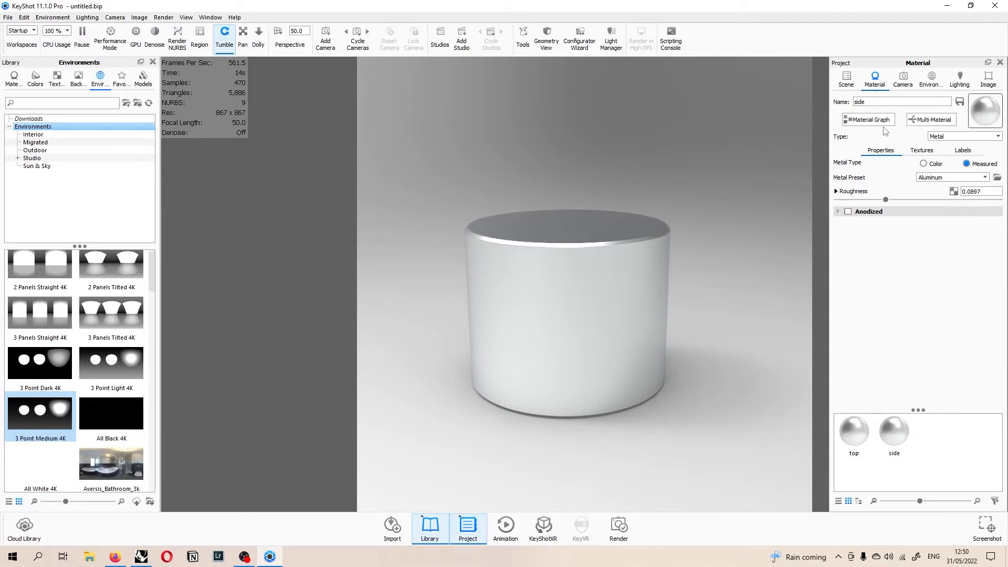
left_click(867, 119)
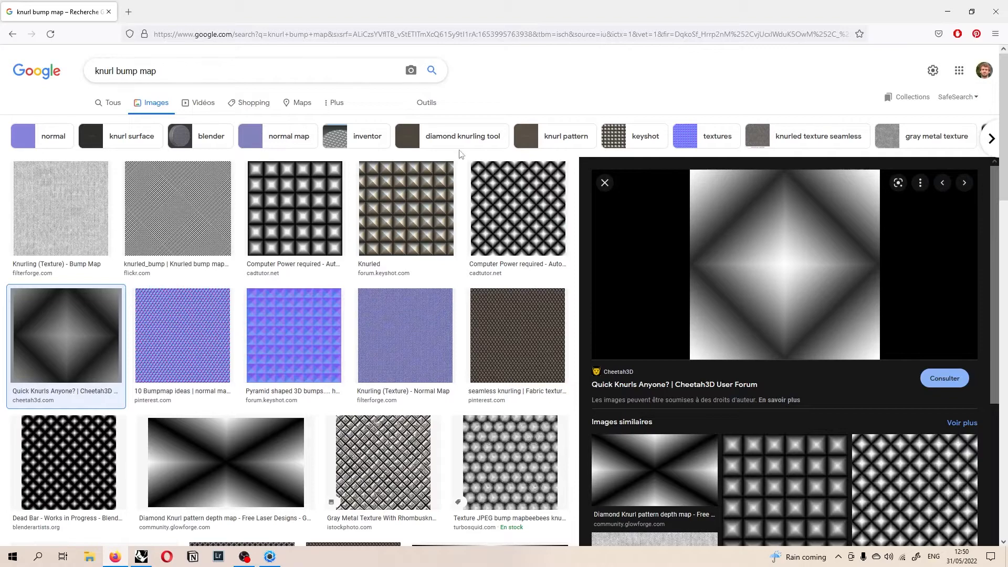
mouse_move(605, 337)
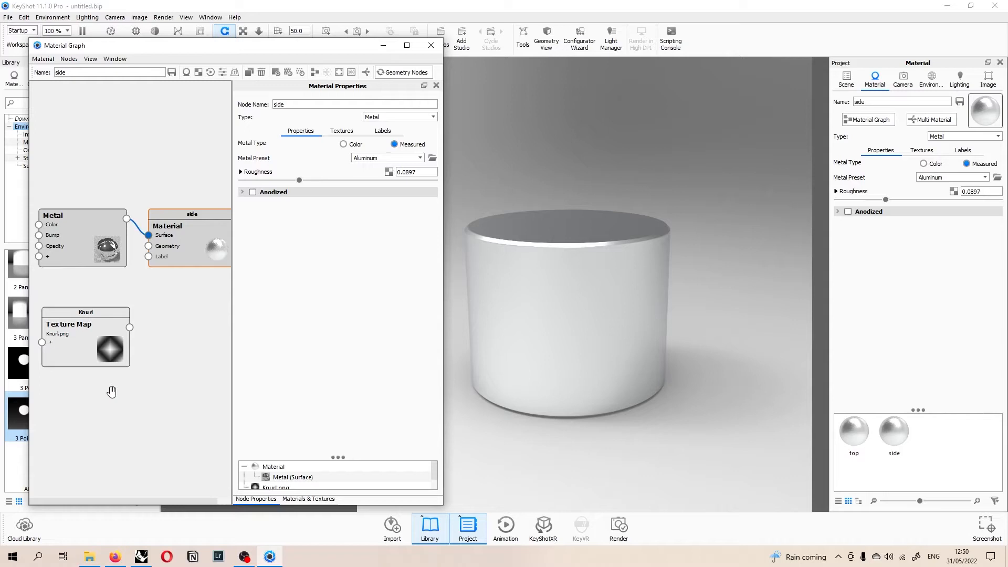
mouse_move(119, 385)
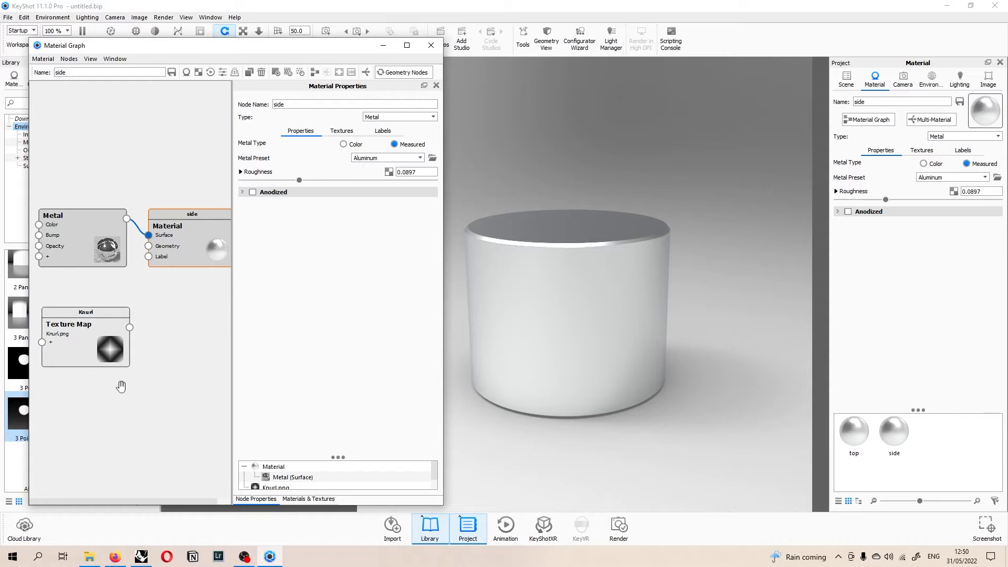
Size the Knurl texture in scene units and shrink it to about 0.48 mm for a fine diamond tiling
left_click_drag(120, 386, 105, 341)
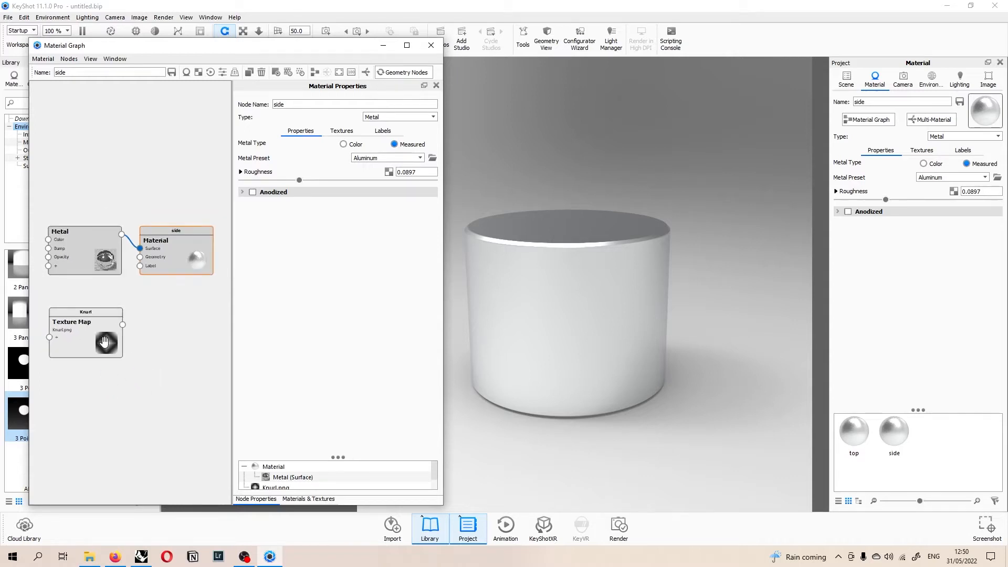
left_click(85, 333)
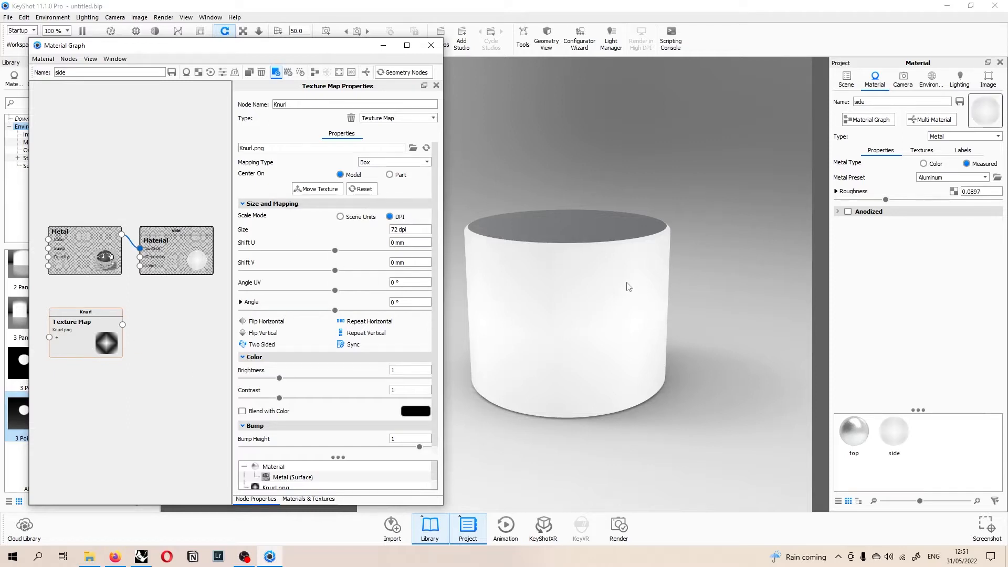
mouse_move(575, 330)
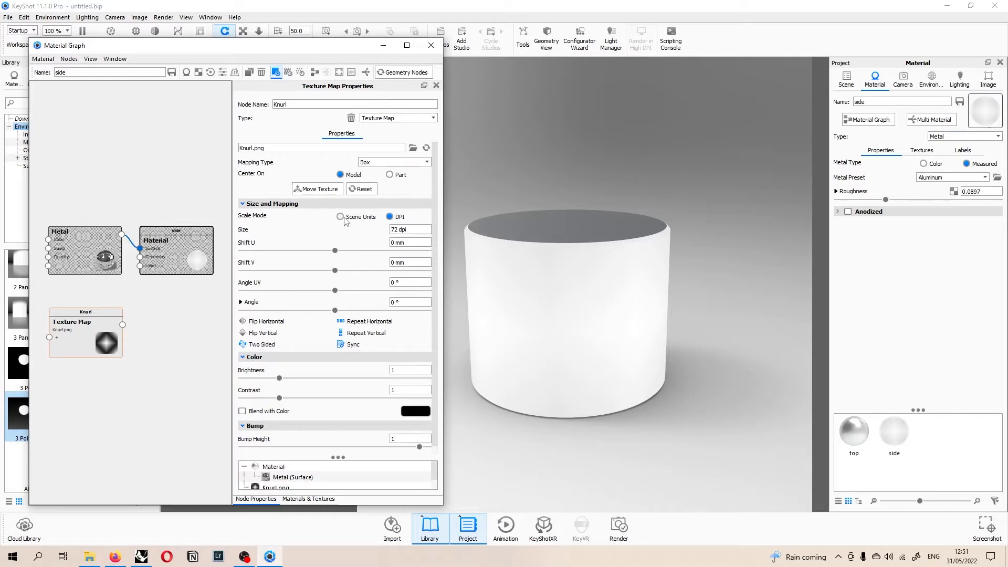
left_click(341, 216)
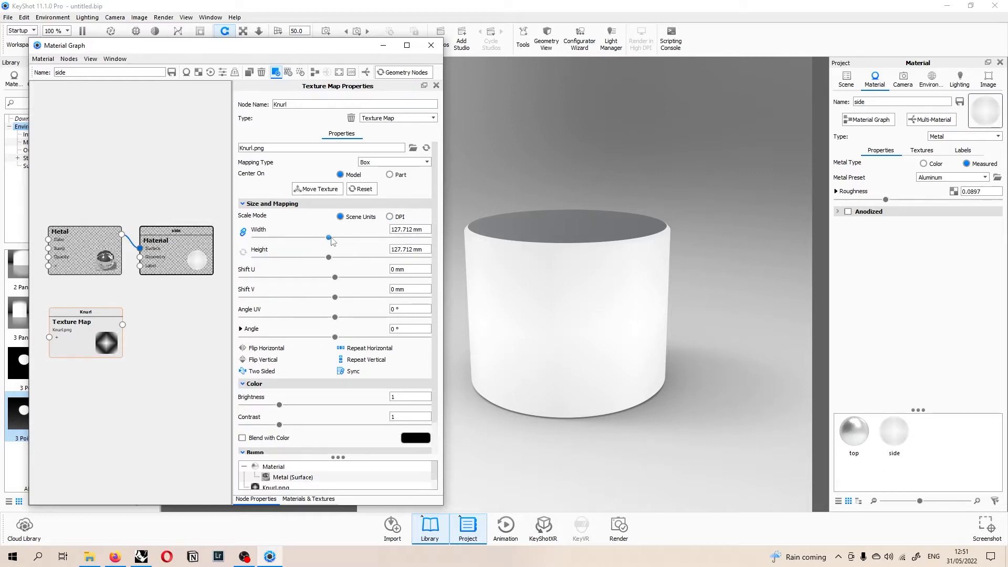
left_click_drag(329, 238, 286, 238)
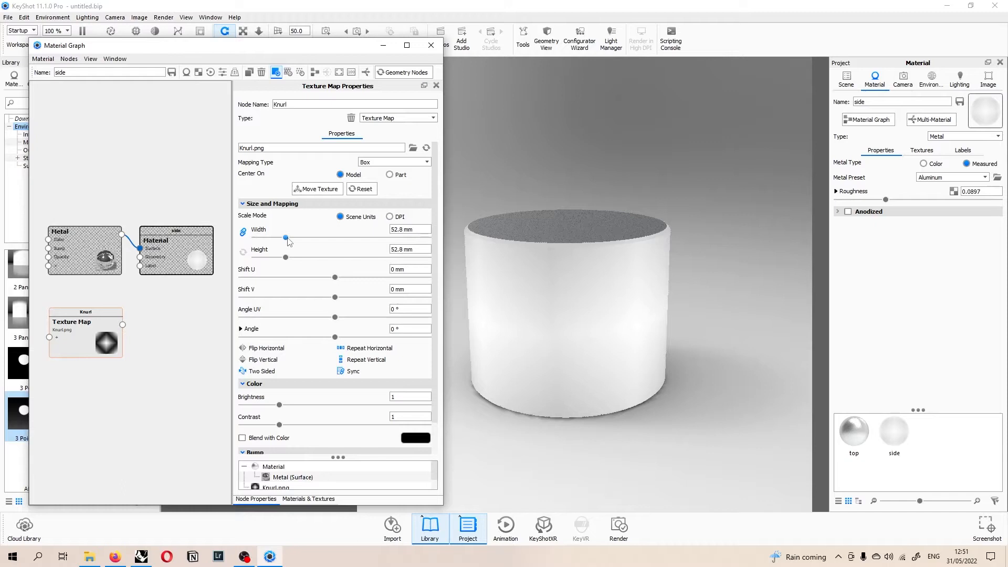
left_click_drag(285, 238, 262, 238)
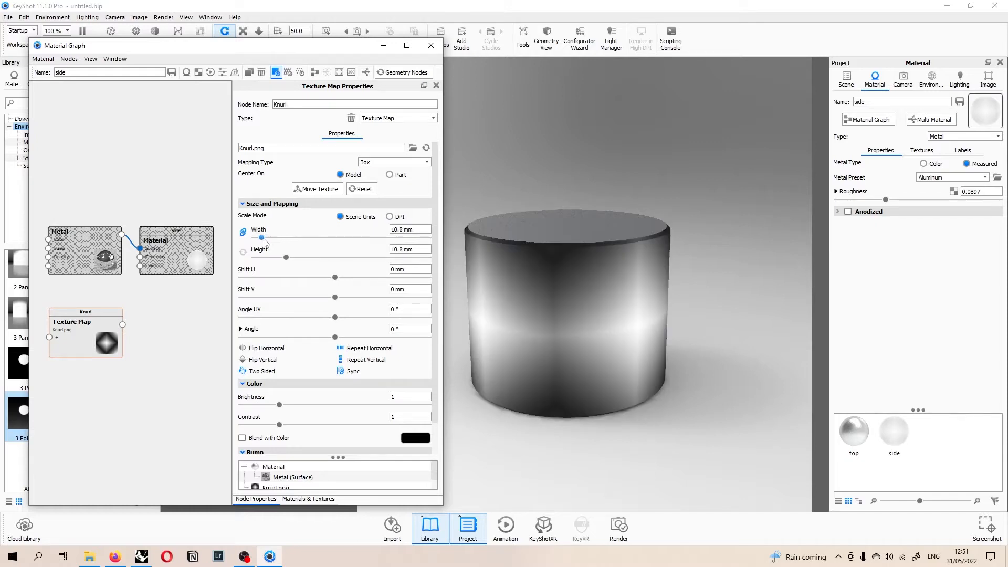
left_click_drag(261, 236, 256, 236)
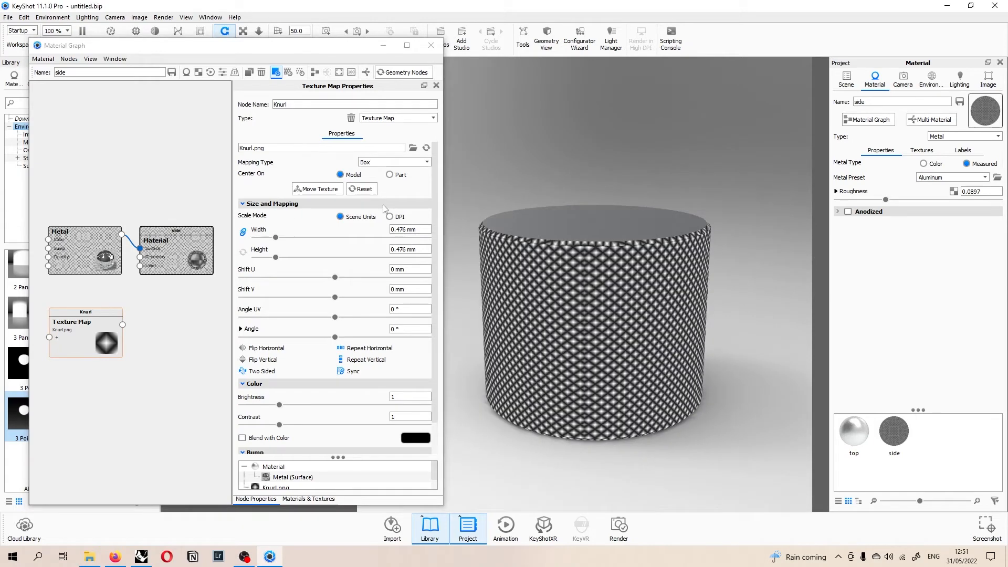
Give the Knurl texture cylindrical mapping centred on the part so it wraps evenly around the side
left_click(393, 162)
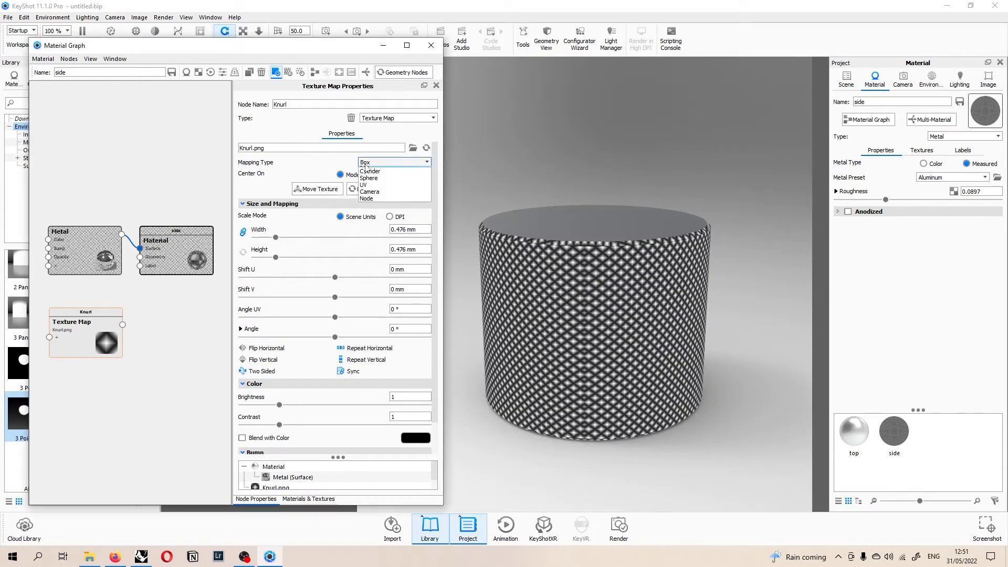
left_click(368, 171)
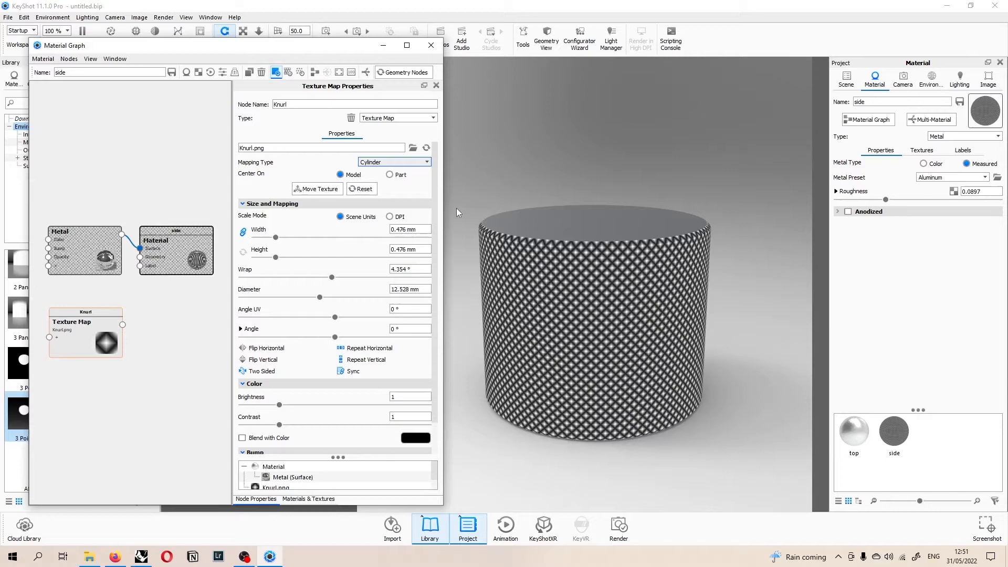
left_click(389, 175)
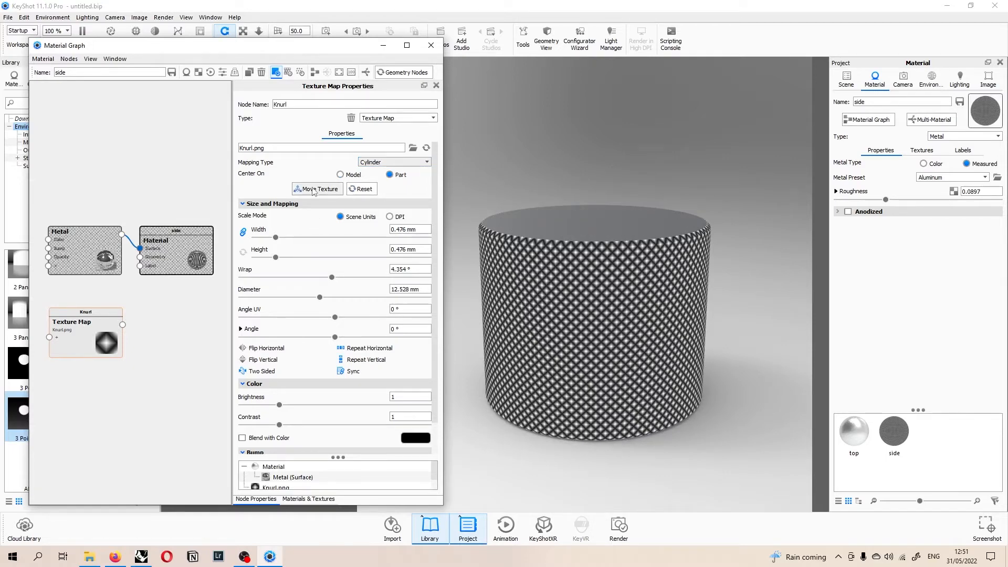
left_click(316, 188)
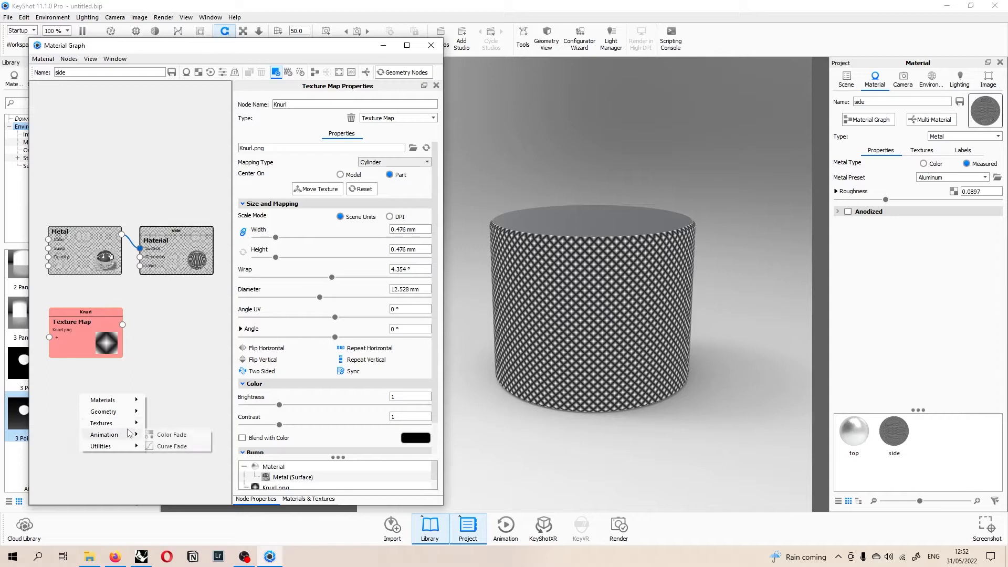
mouse_move(103, 412)
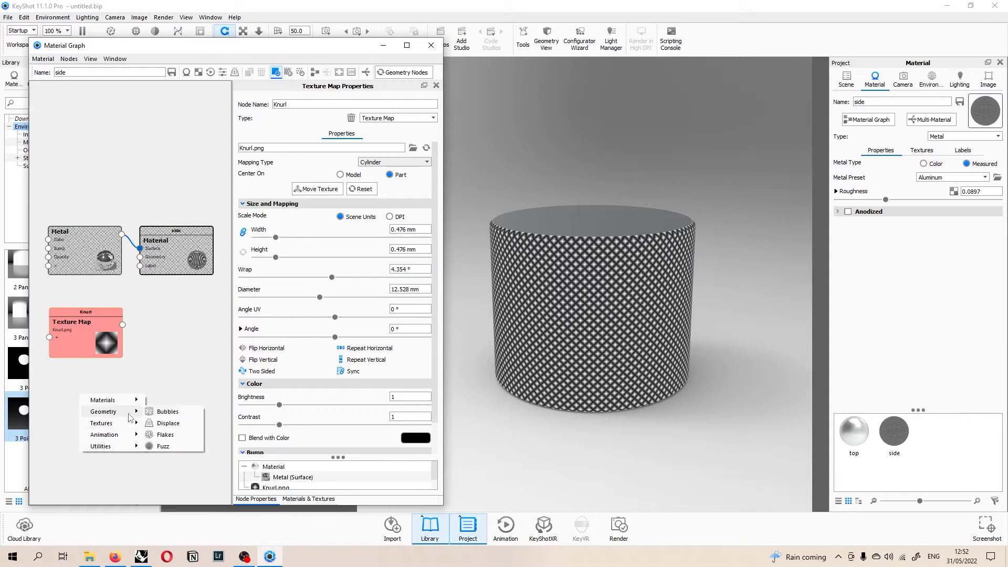
Add a Displace node fed by the Knurl texture into the material's geometry and execute it on the cylinder
left_click(168, 423)
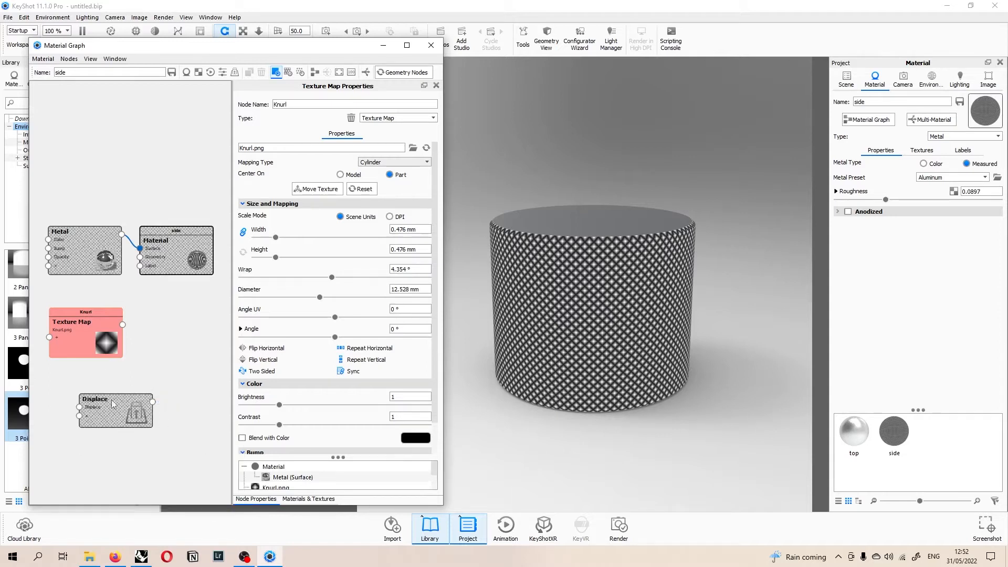
left_click_drag(116, 409, 177, 325)
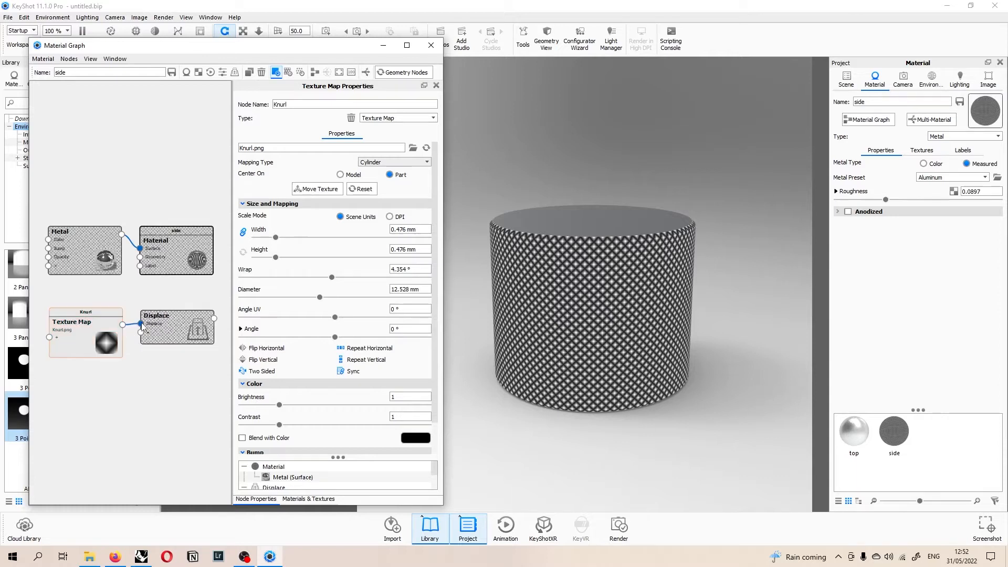
left_click(85, 321)
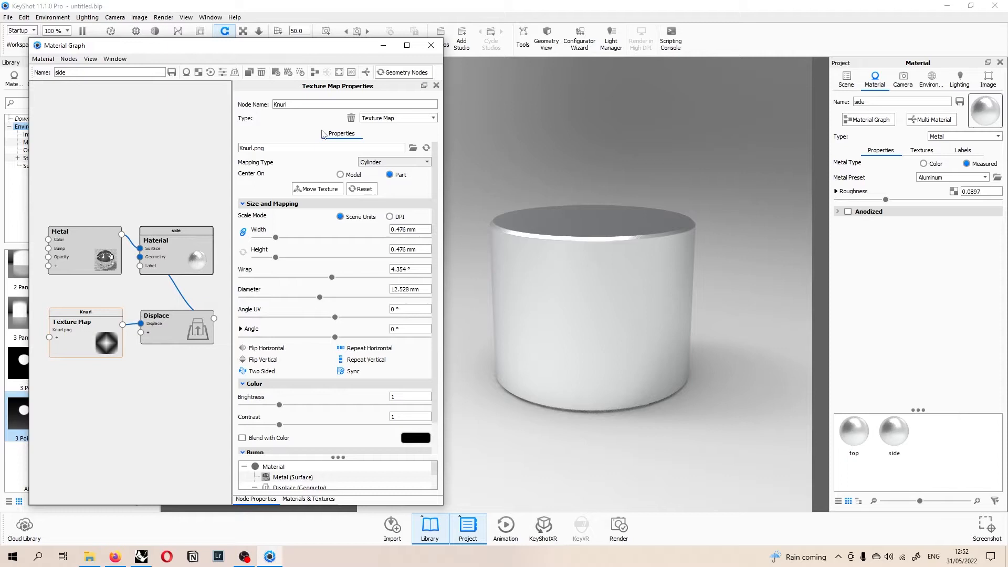
left_click(176, 315)
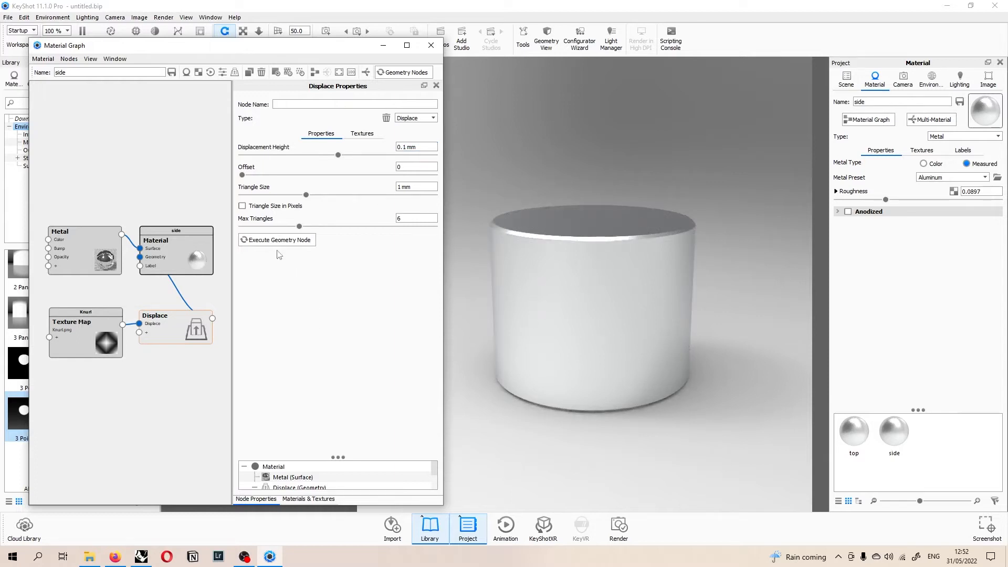
left_click(276, 239)
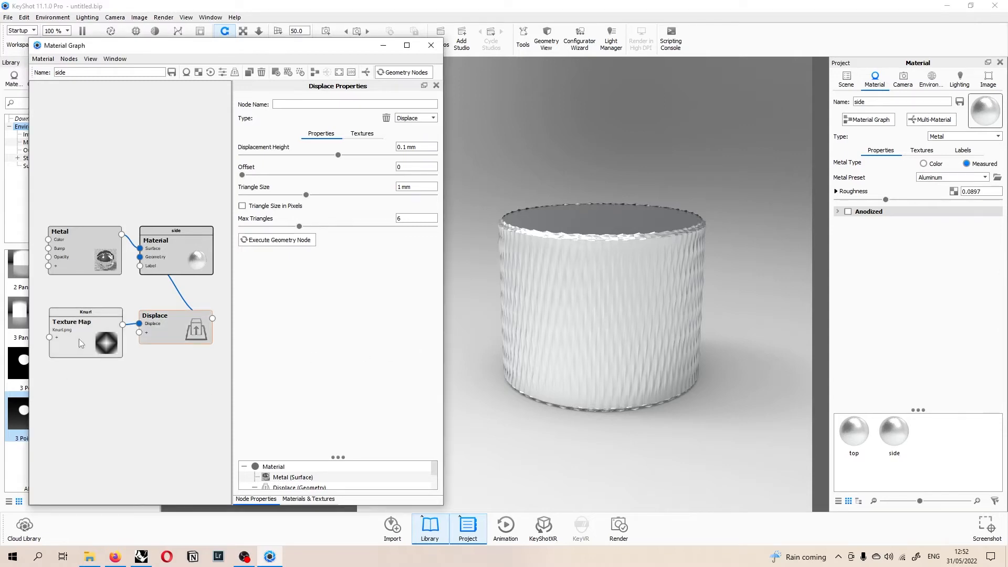
left_click(72, 322)
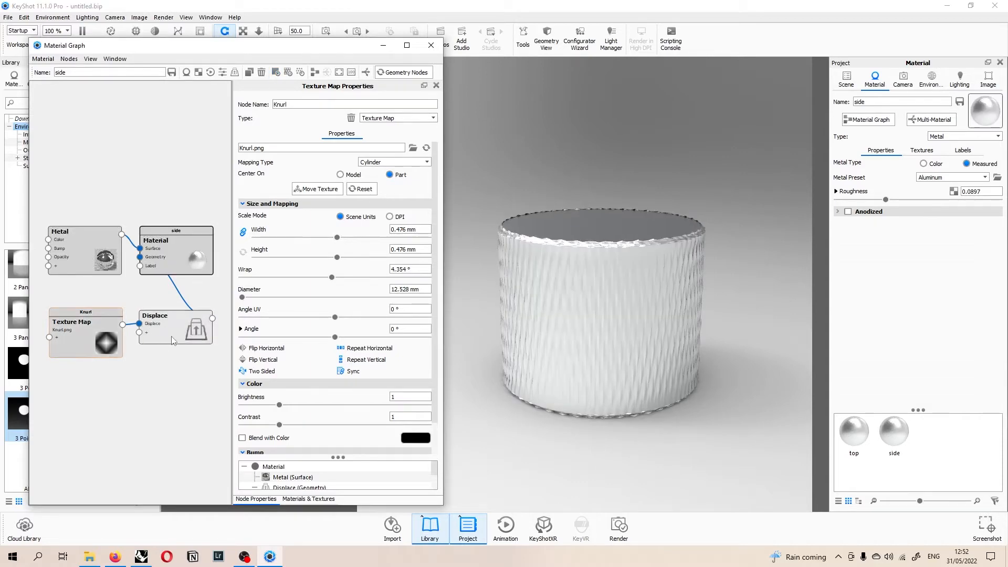
Set the displacement triangle size to 0.01 mm and max triangles to 15 for a crisp knurl relief
left_click(173, 328)
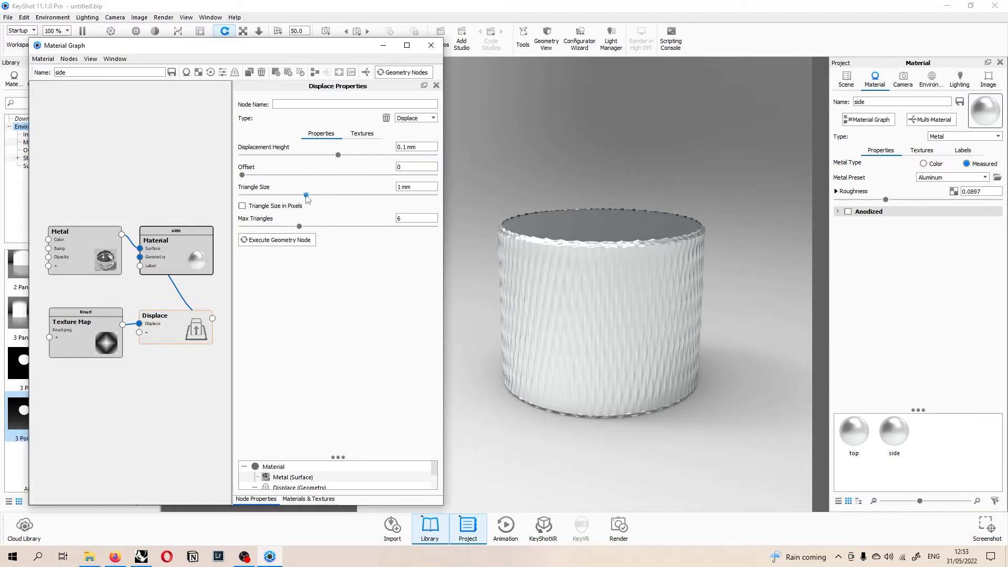
left_click(417, 187)
type("0.0")
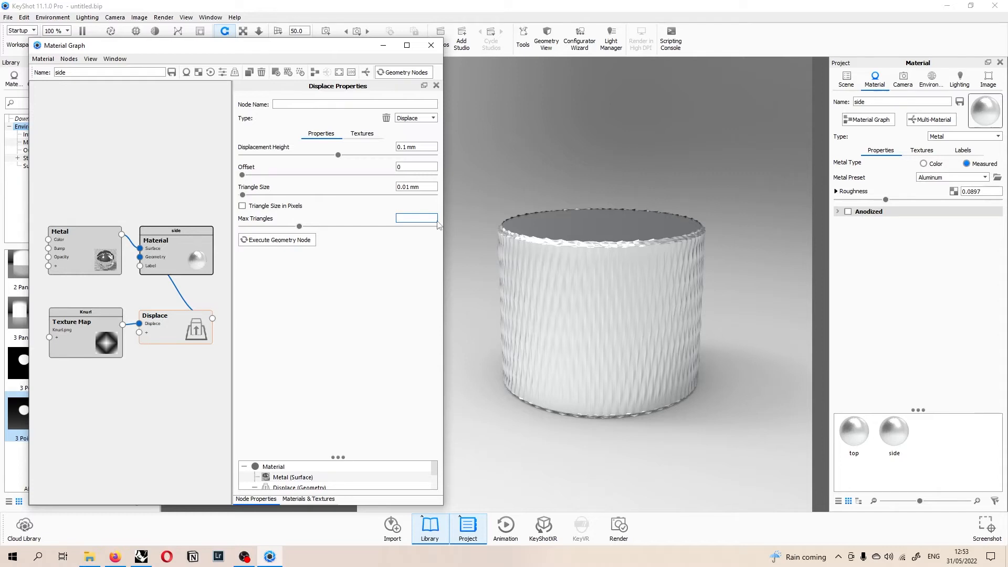
type("15")
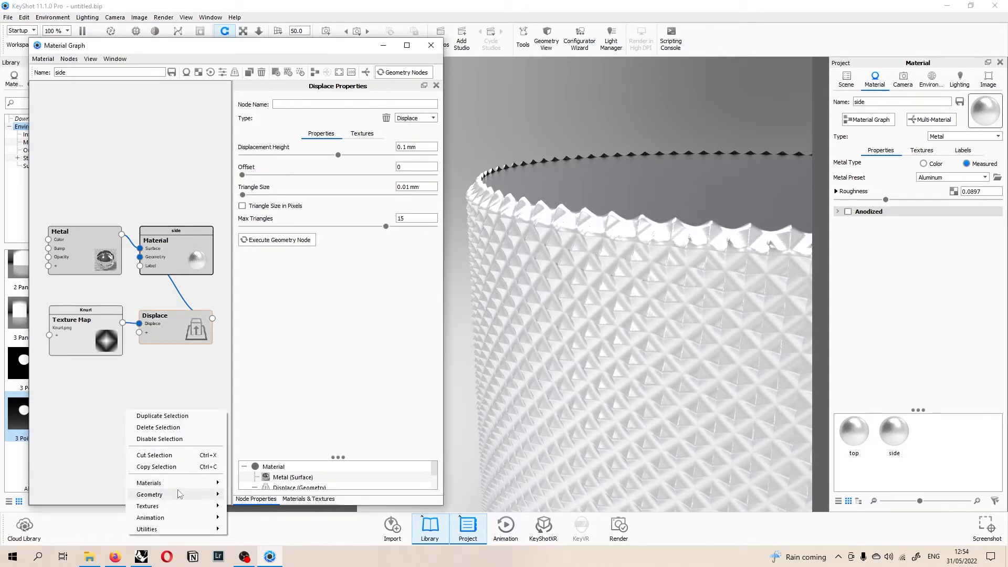
Add a Color Gradient node centred on the part at 90° with a 10 mm scale
left_click(147, 506)
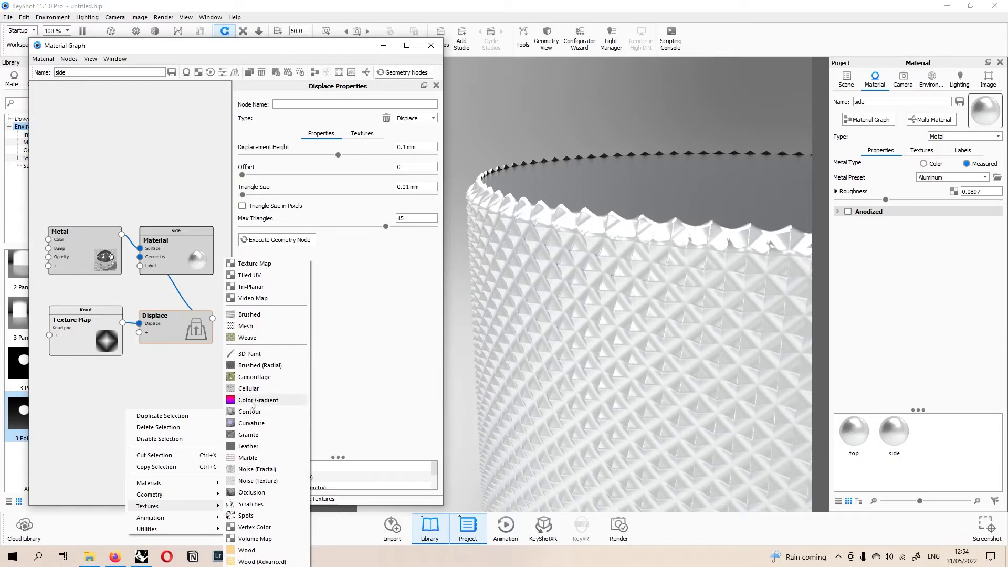
left_click(258, 400)
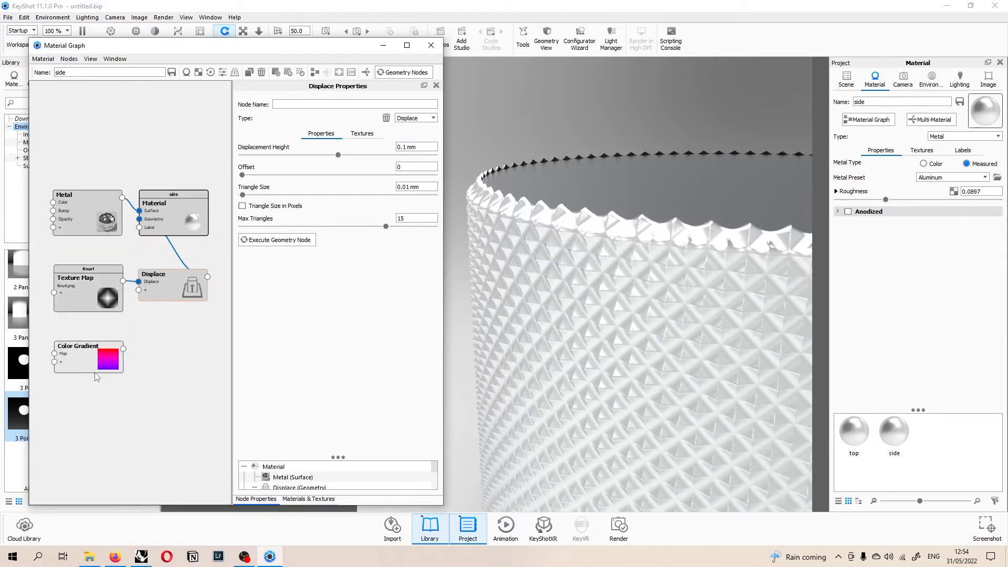
left_click(89, 356)
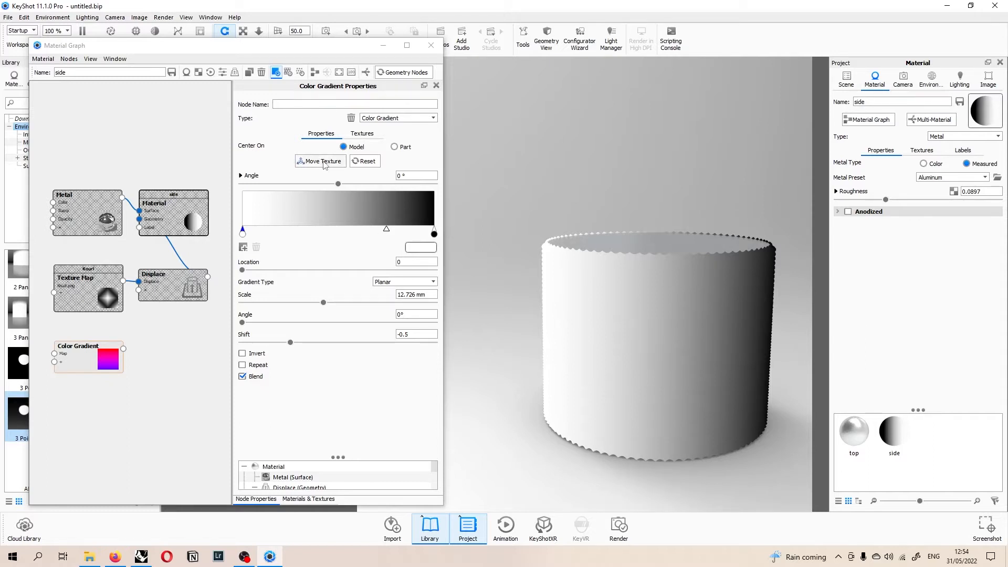
left_click(396, 147)
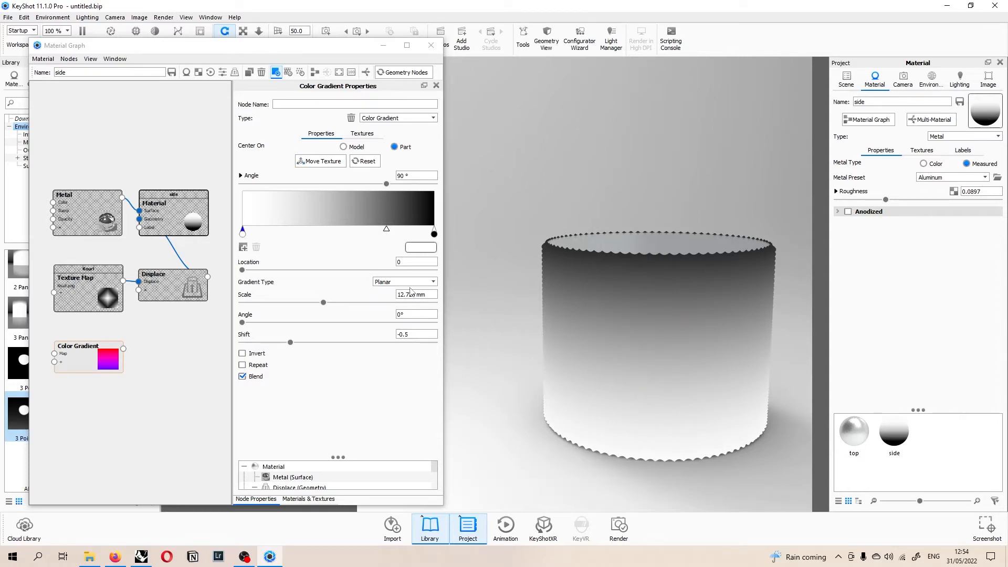
left_click(416, 294)
type("10")
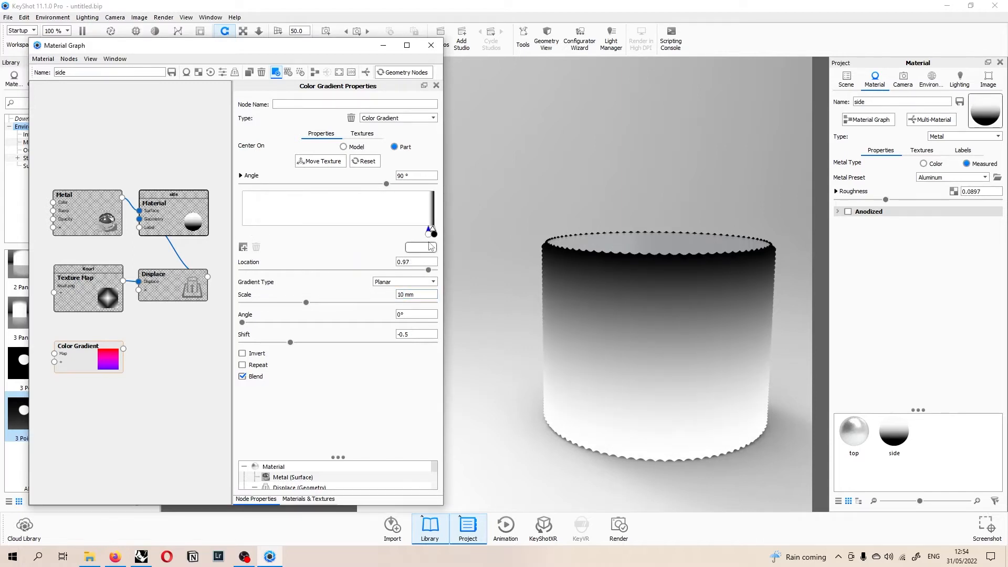
Arrange the gradient stops so it is white through the middle with sharp black stops at both ends
left_click_drag(431, 233, 346, 230)
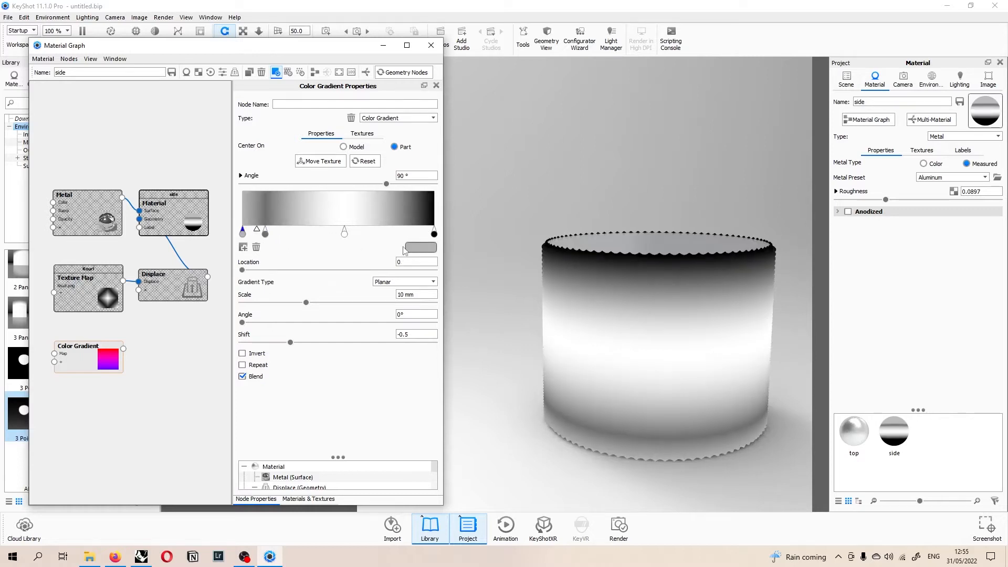
left_click(420, 247)
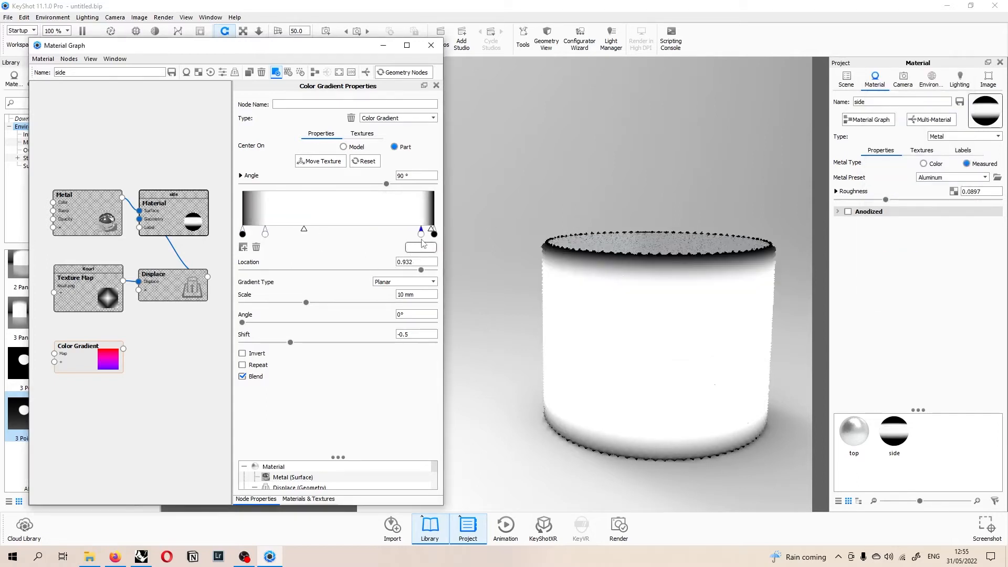
left_click_drag(419, 232, 431, 232)
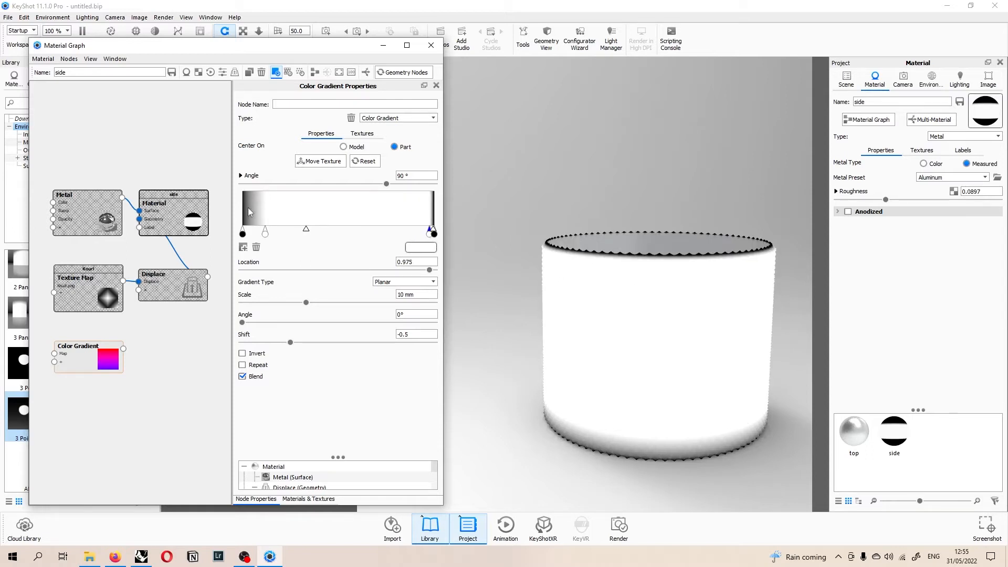
left_click_drag(432, 231, 245, 231)
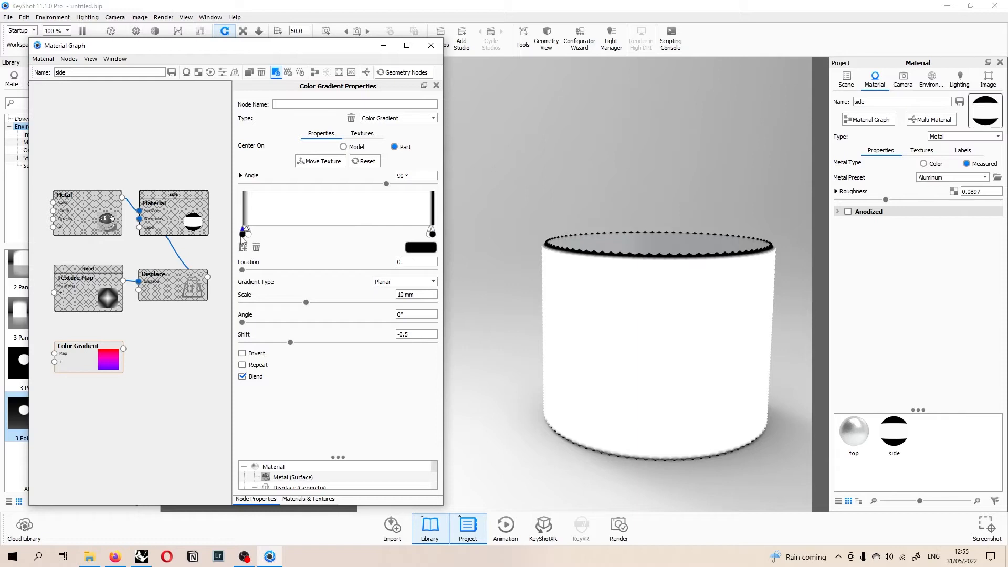
left_click_drag(245, 230, 245, 230)
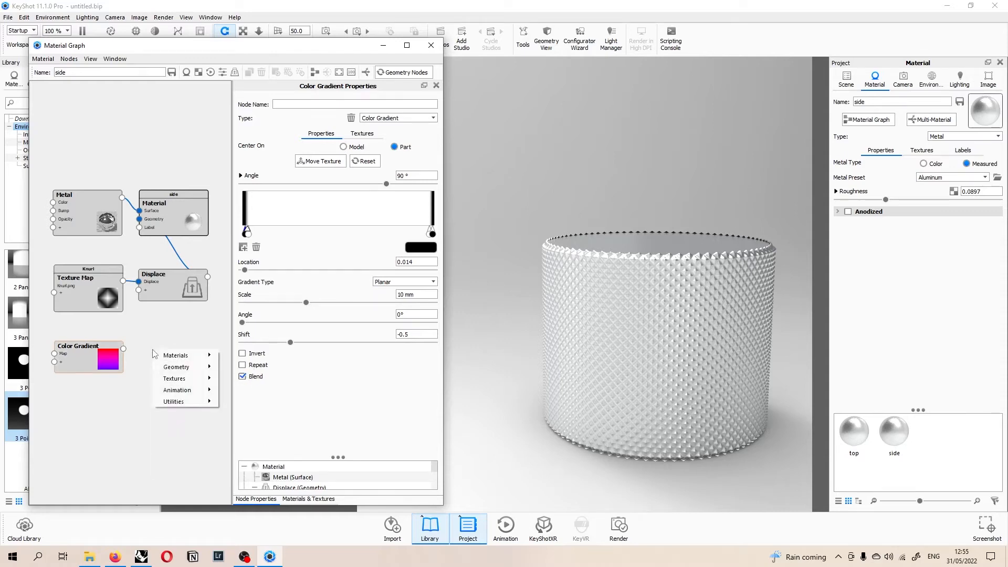
Add a Color Composite multiplying the gradient over the knurl texture to drive the displacement
left_click(173, 401)
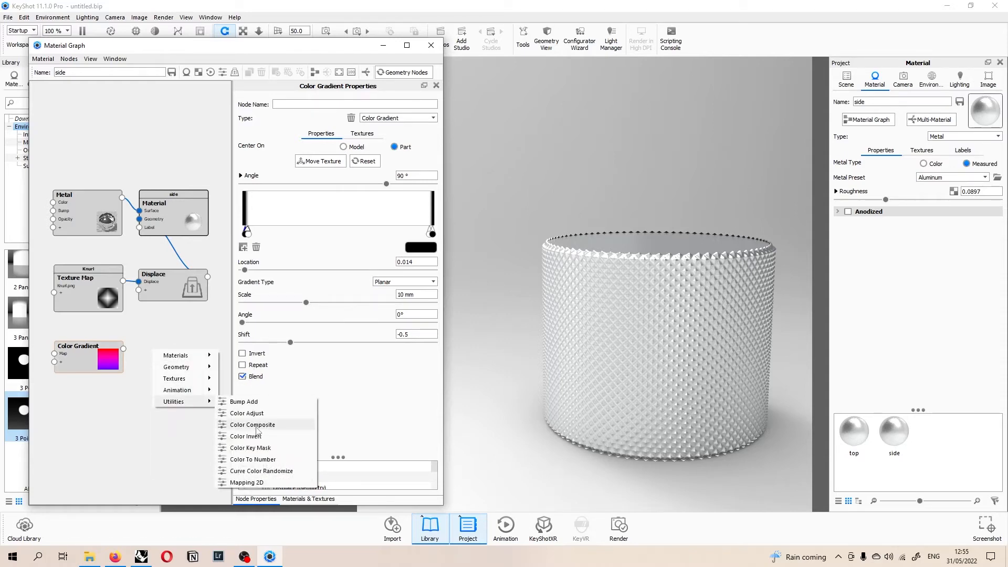
left_click(252, 424)
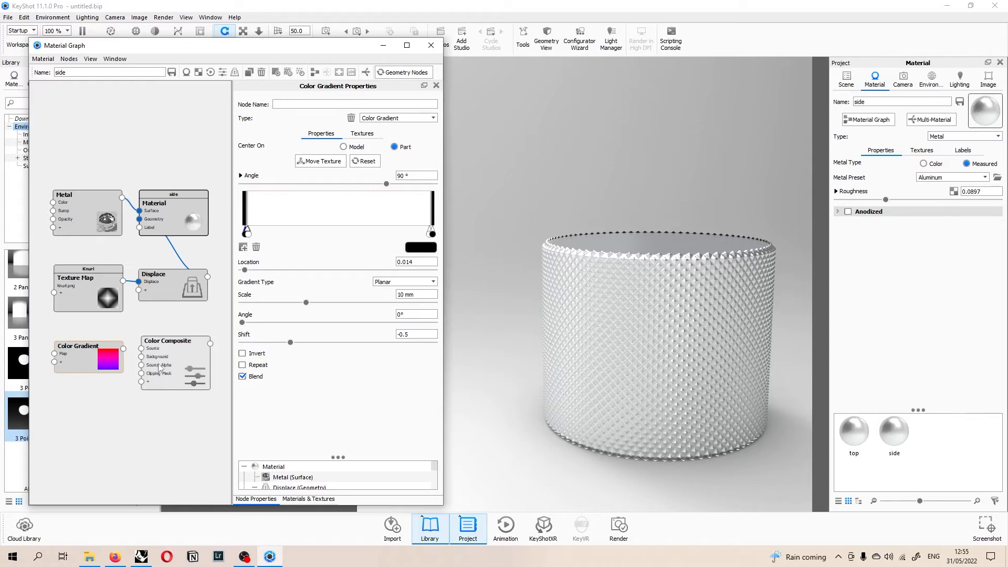
left_click_drag(124, 348, 142, 347)
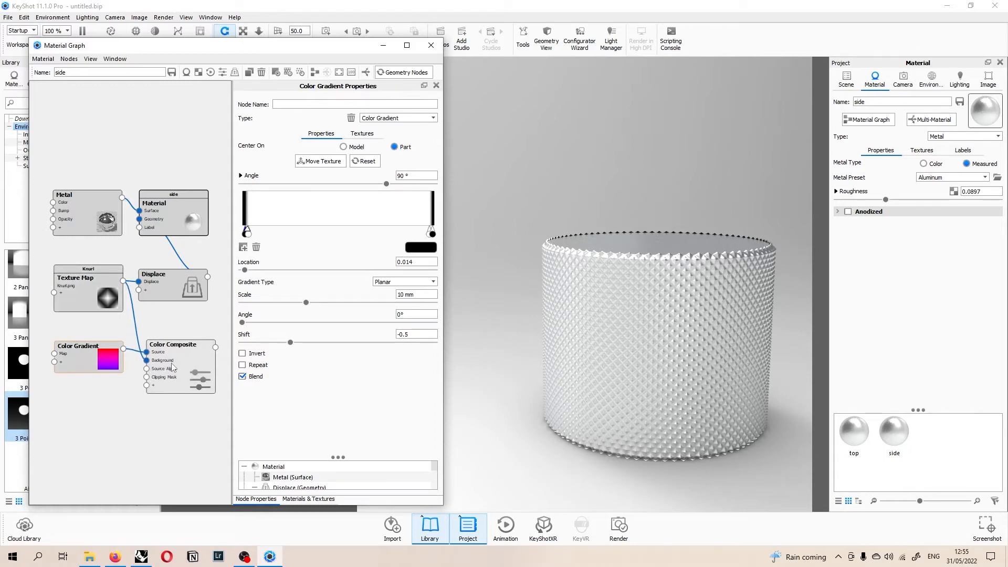
left_click(173, 344)
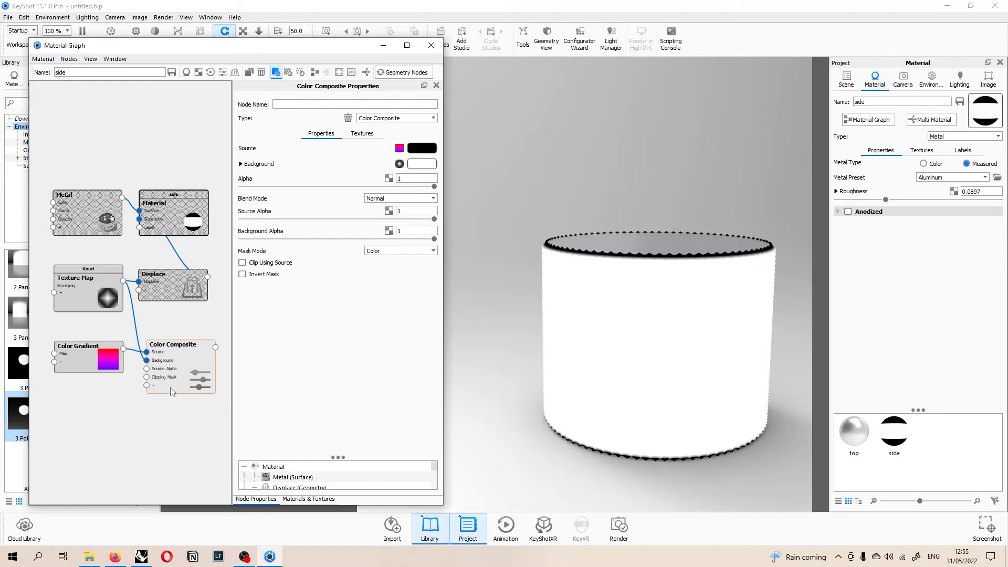
mouse_move(755, 344)
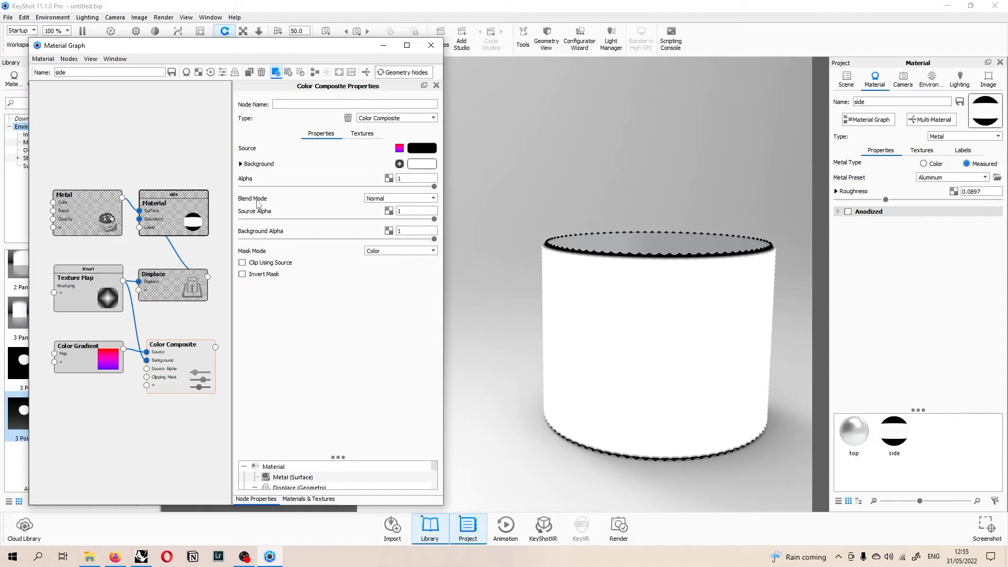
left_click(400, 199)
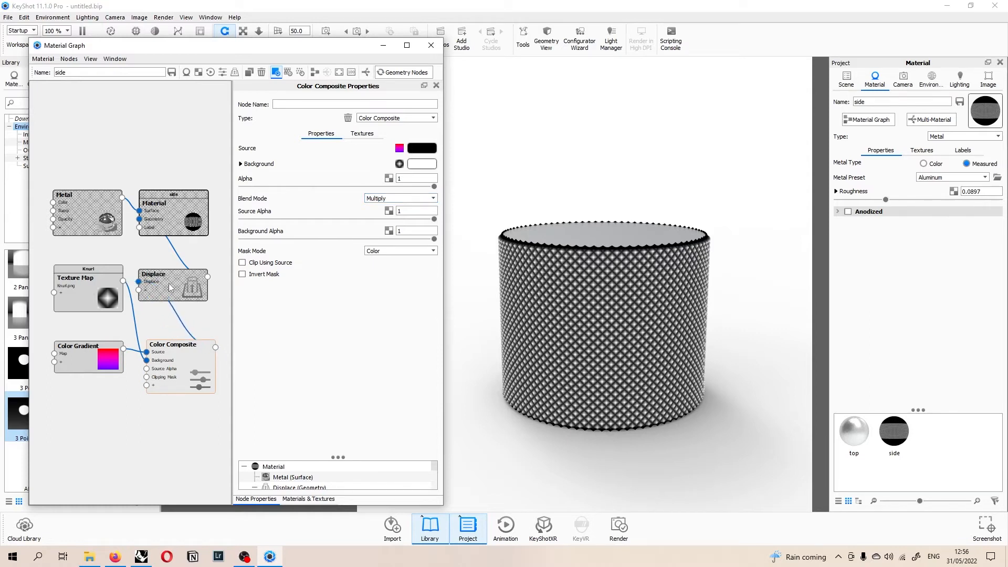
left_click(173, 344)
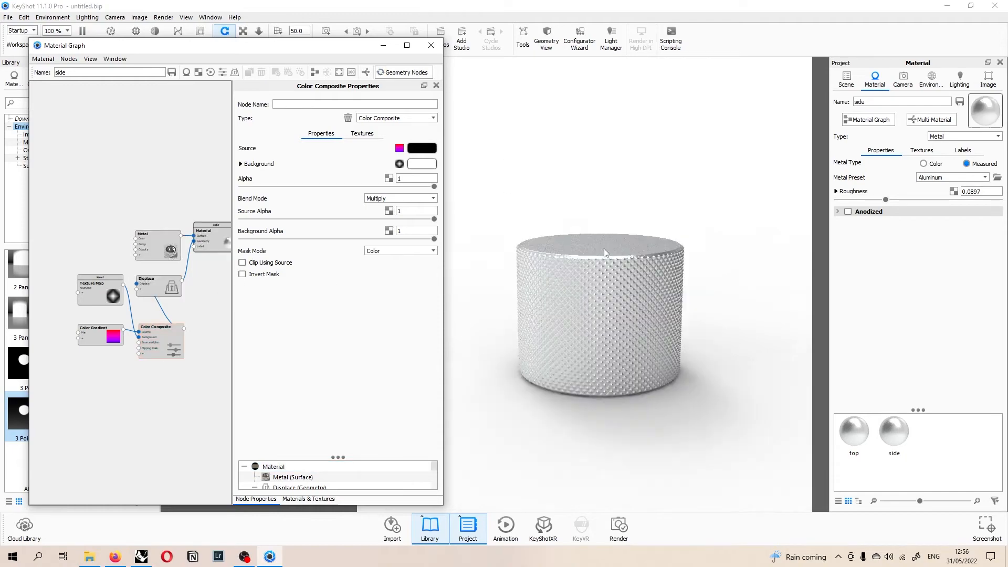
Raise the Knurl texture's brightness to 2.12
scroll("up", 3)
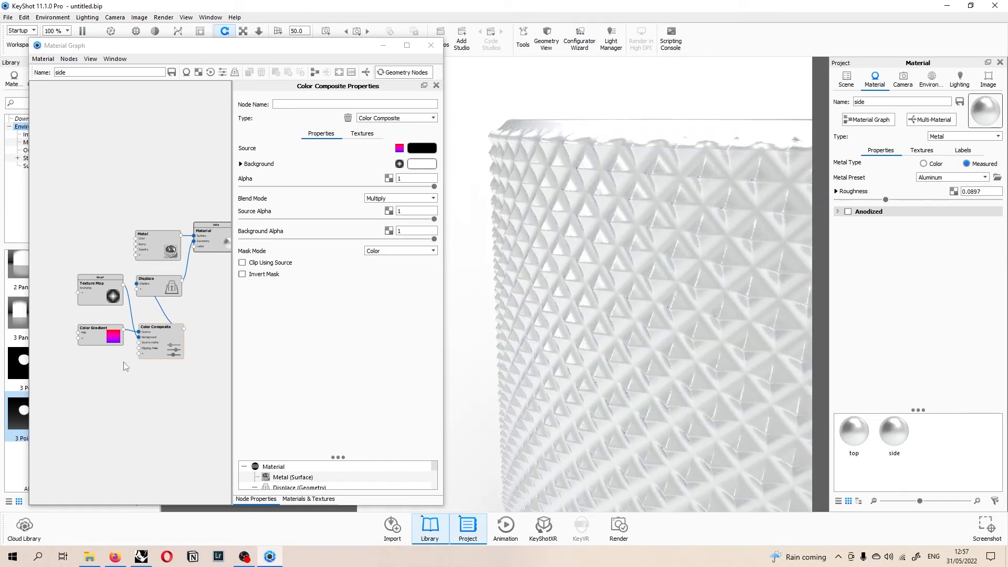
left_click(100, 287)
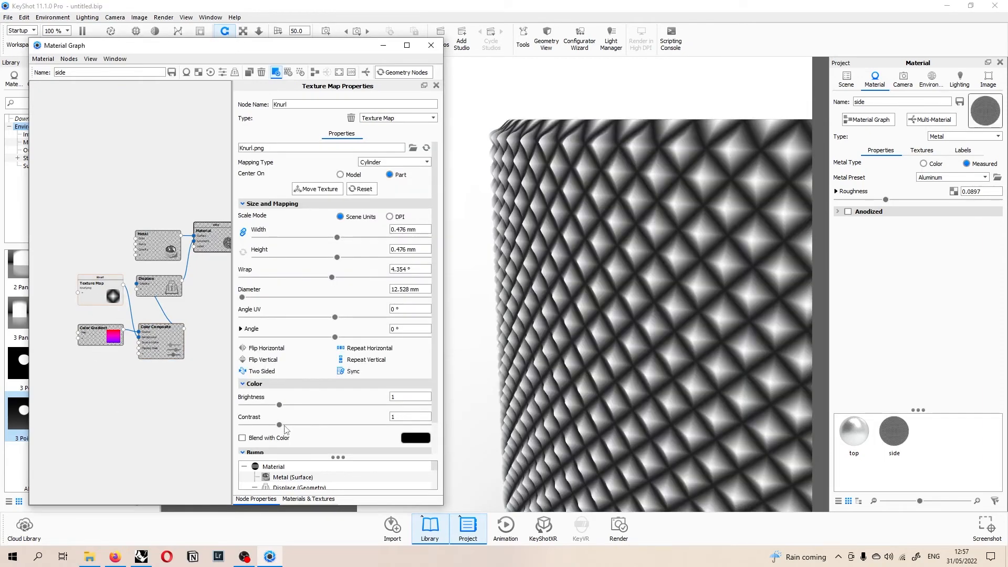
left_click_drag(279, 404, 296, 404)
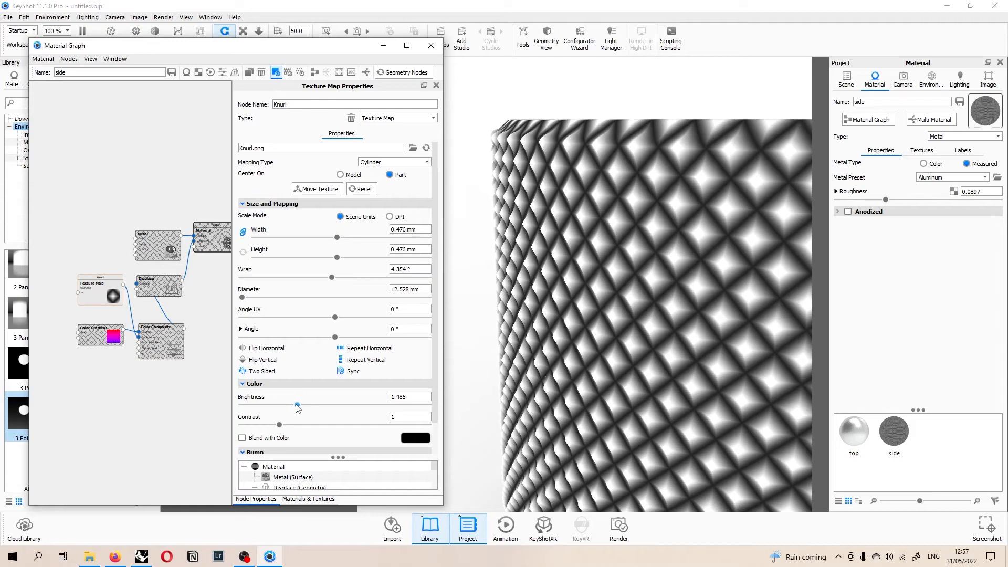
left_click_drag(297, 405, 316, 405)
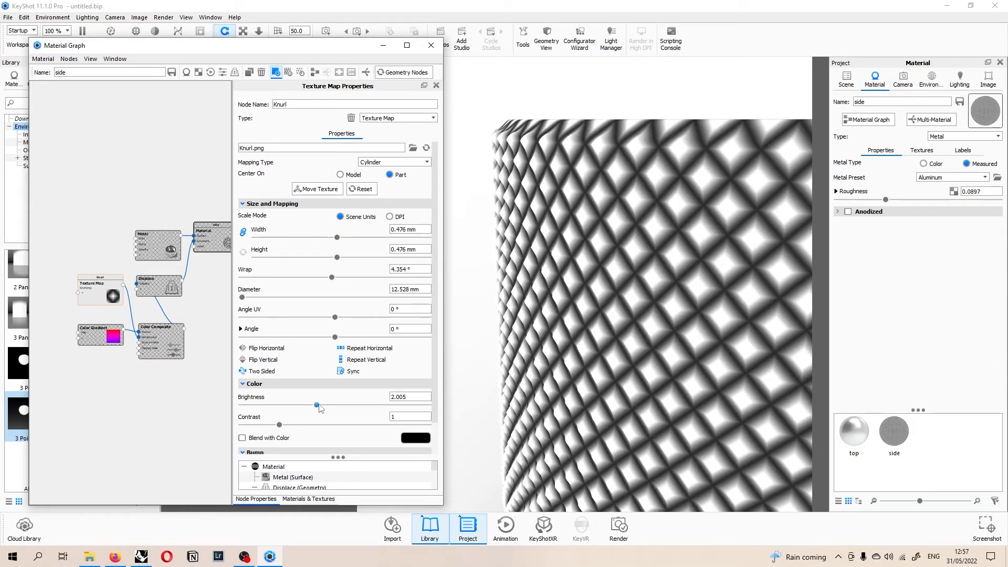
left_click_drag(316, 403, 321, 403)
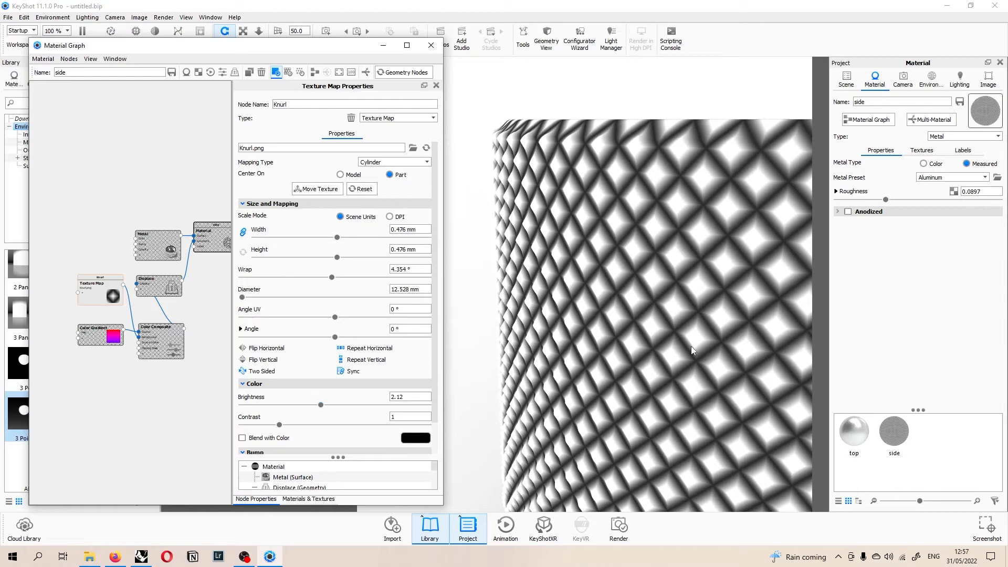
mouse_move(584, 243)
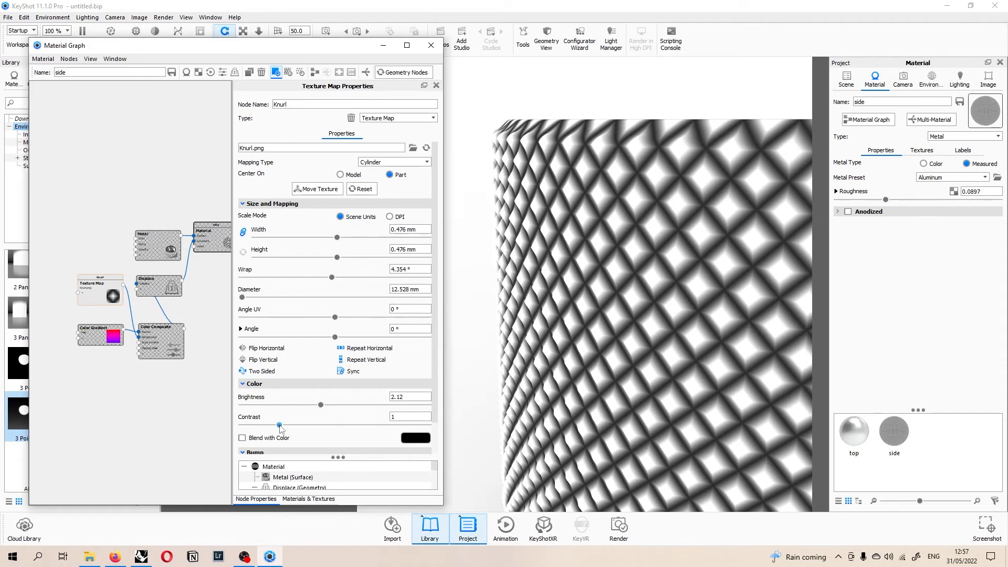
Lower the Knurl texture's contrast to about 0.48 for crisper diamonds
left_click_drag(280, 425, 266, 425)
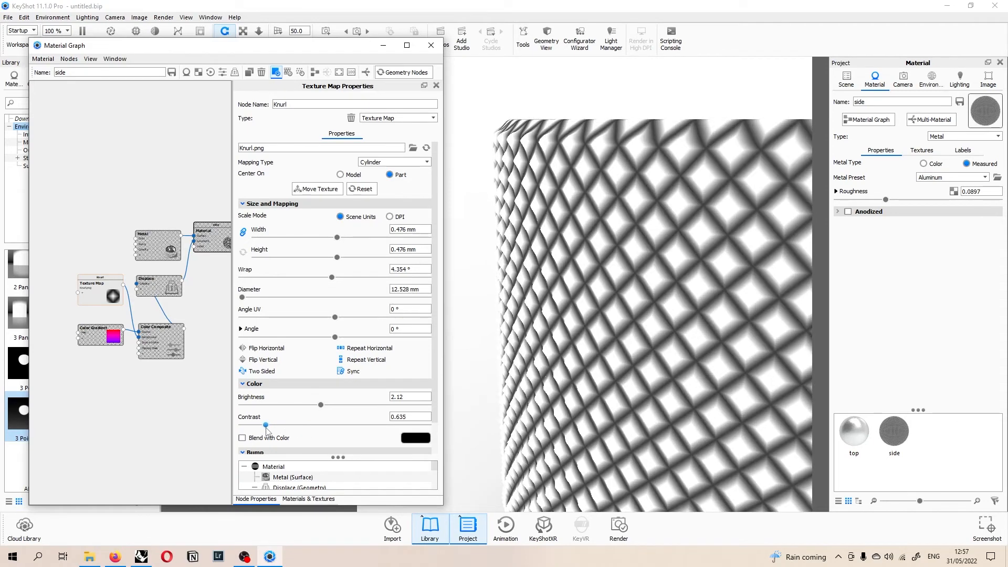
left_click_drag(266, 426, 259, 426)
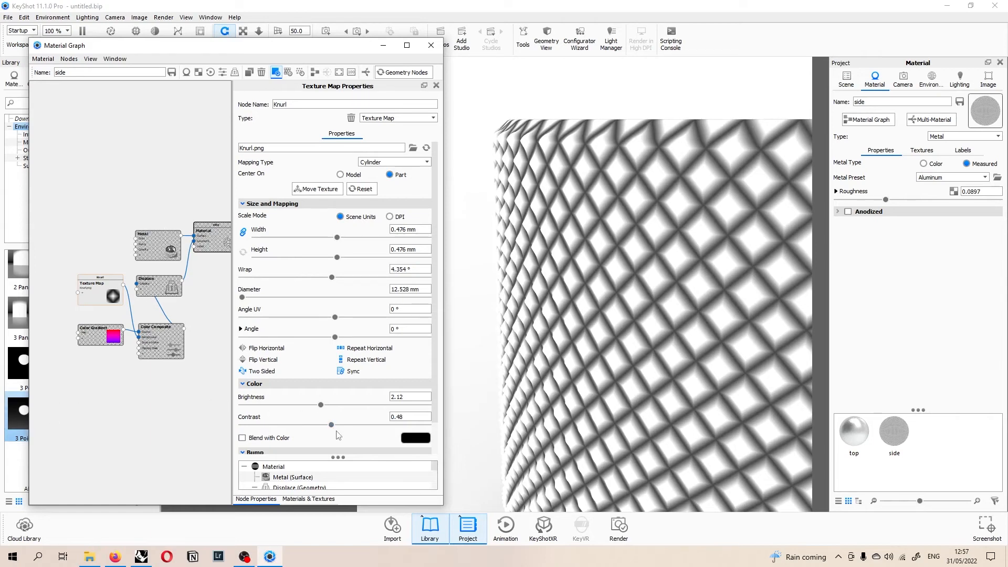
left_click_drag(331, 425, 324, 426)
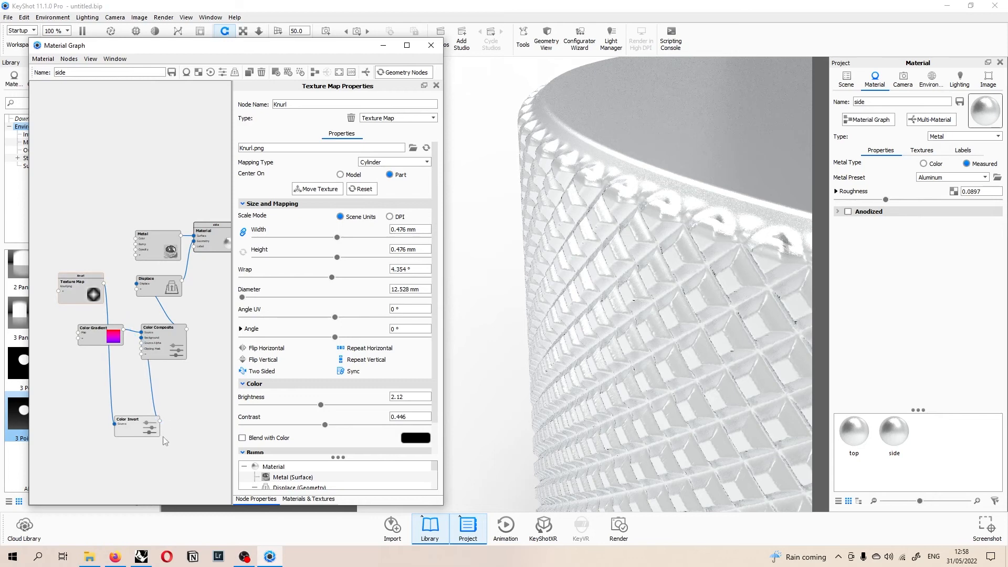
Route the texture through the Color Invert node, set displacement height to -0.1 mm and rebuild geometry
left_click_drag(135, 427, 114, 311)
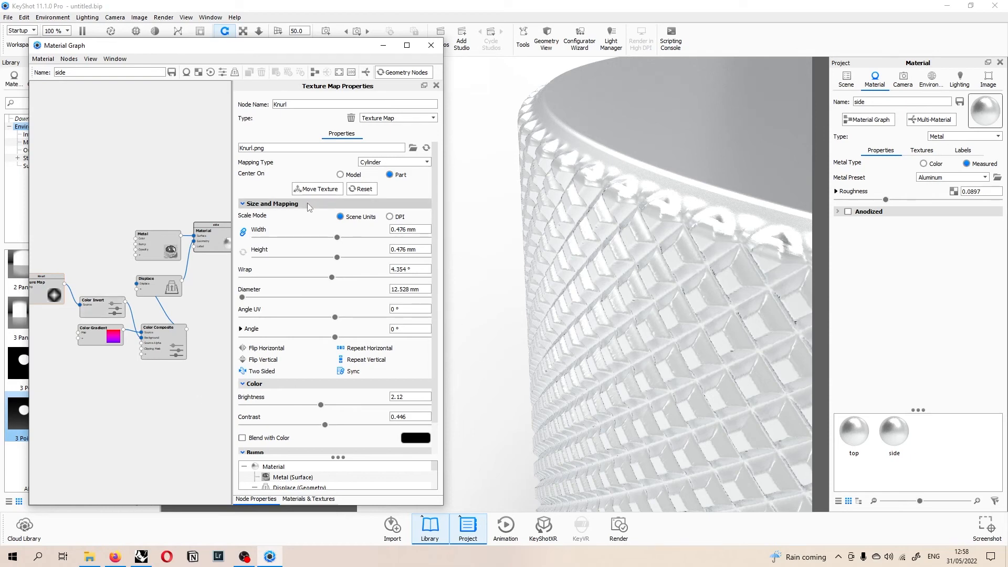
left_click(158, 285)
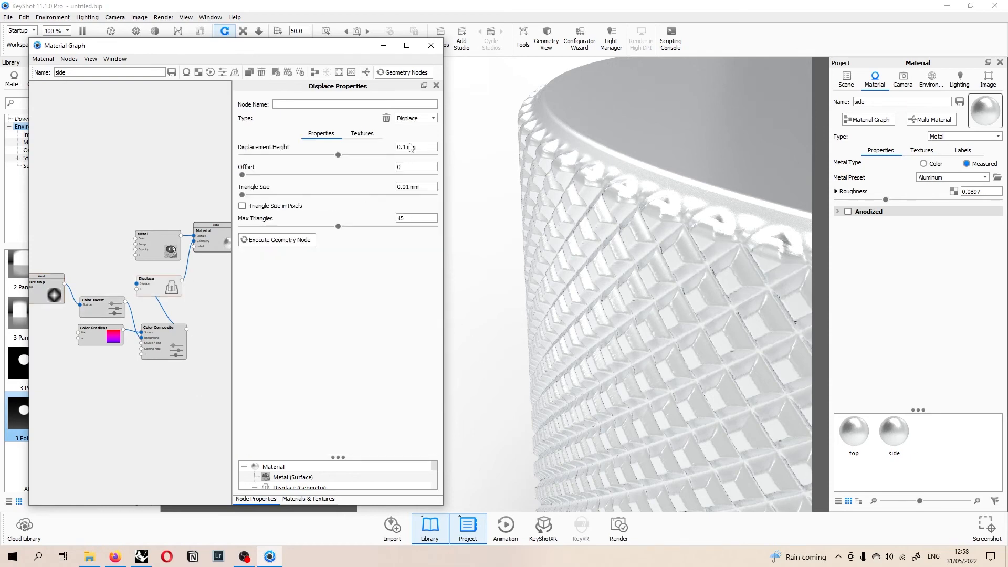
left_click(417, 147)
type("-0.1")
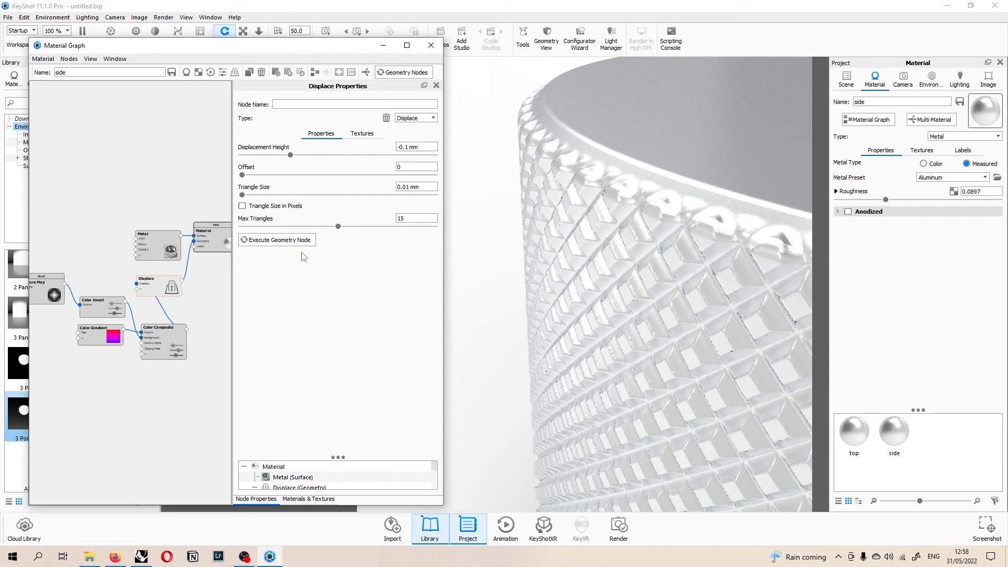
left_click(276, 239)
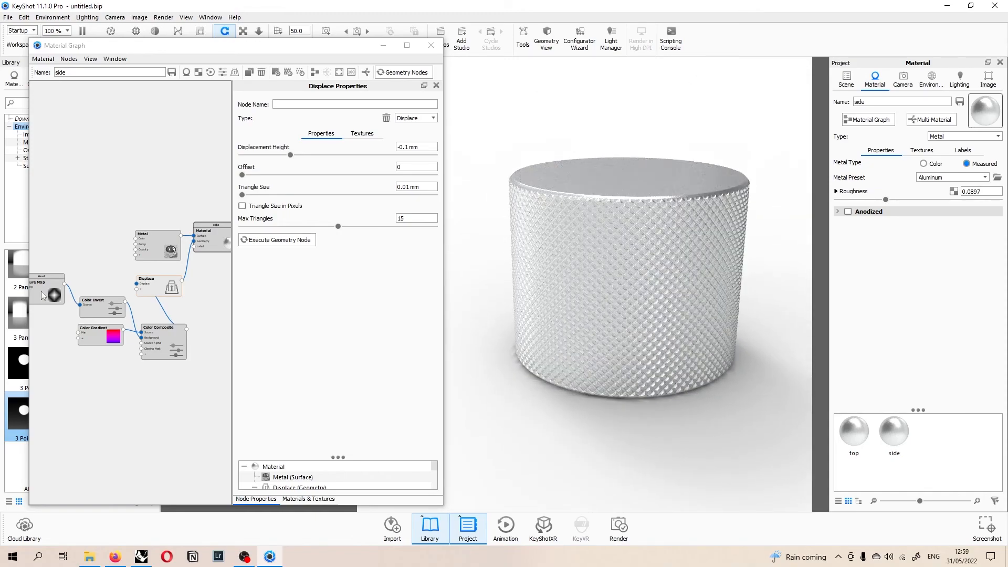
Set the Knurl texture width to 0.289 mm and unlinked height to 0.426 mm
left_click(47, 289)
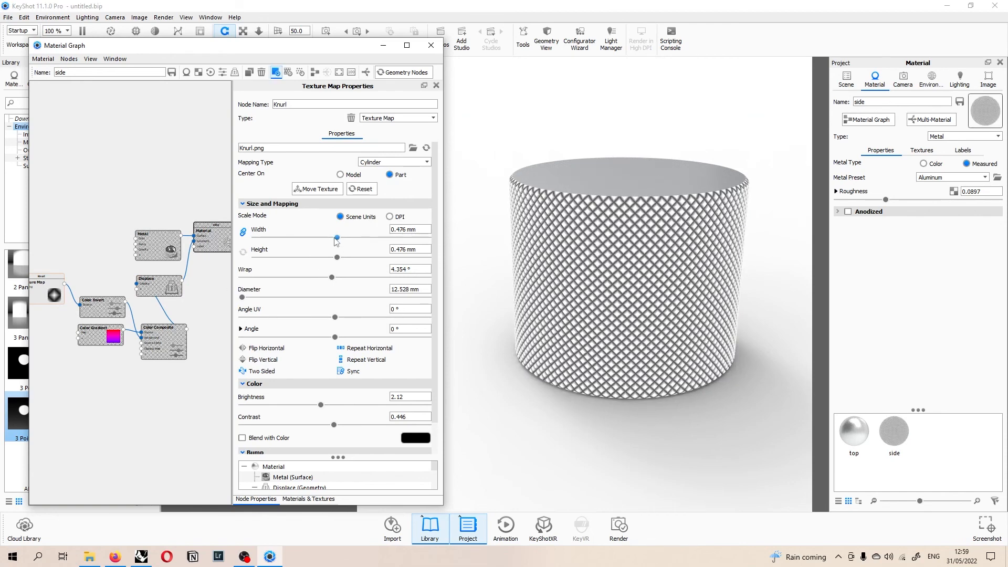
left_click_drag(334, 239, 341, 239)
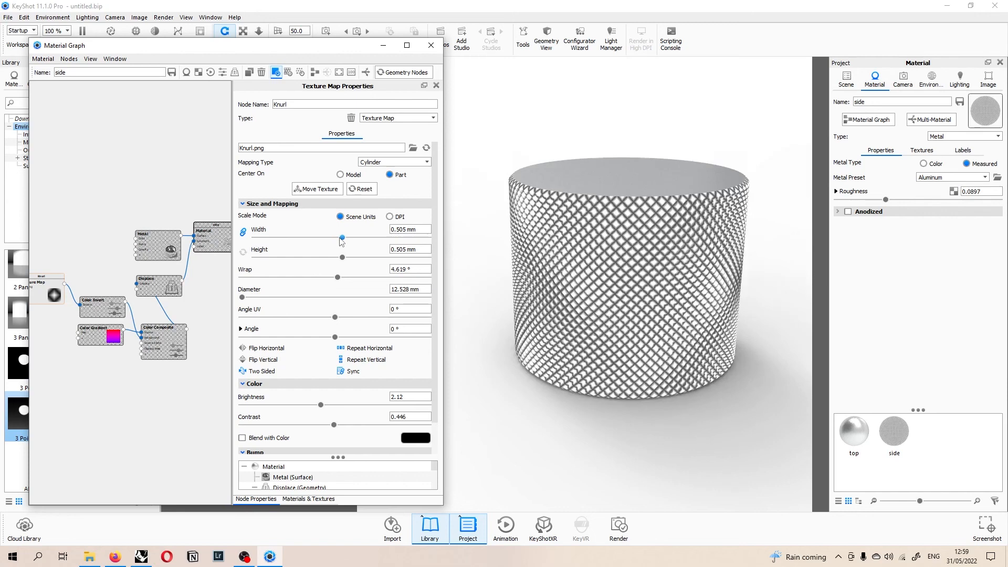
left_click_drag(341, 237, 305, 237)
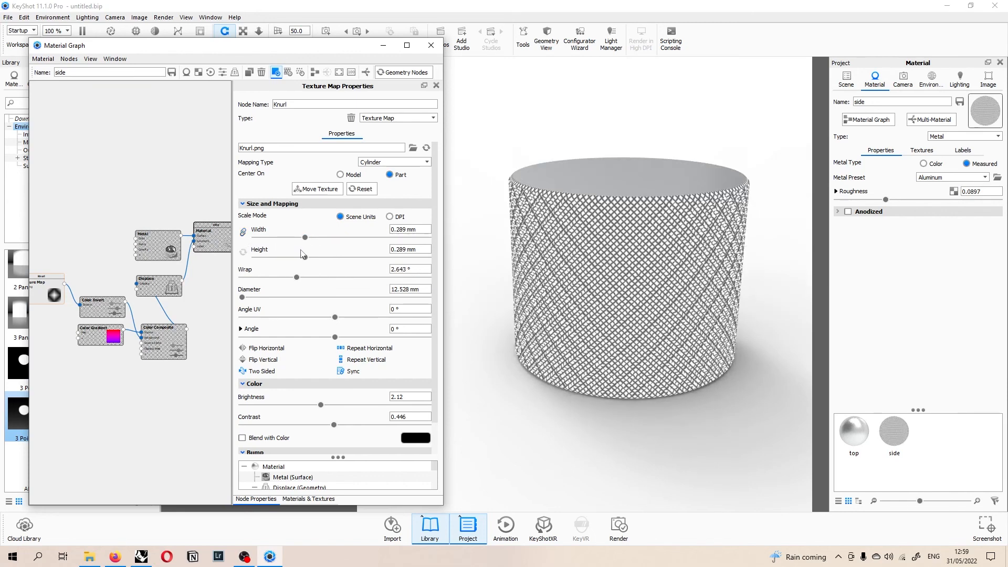
left_click_drag(305, 256, 328, 255)
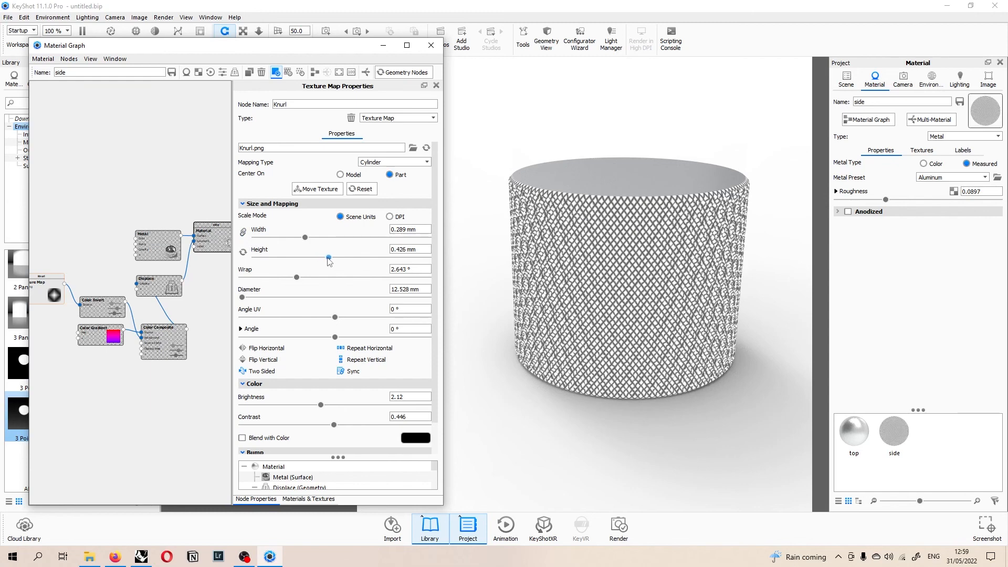